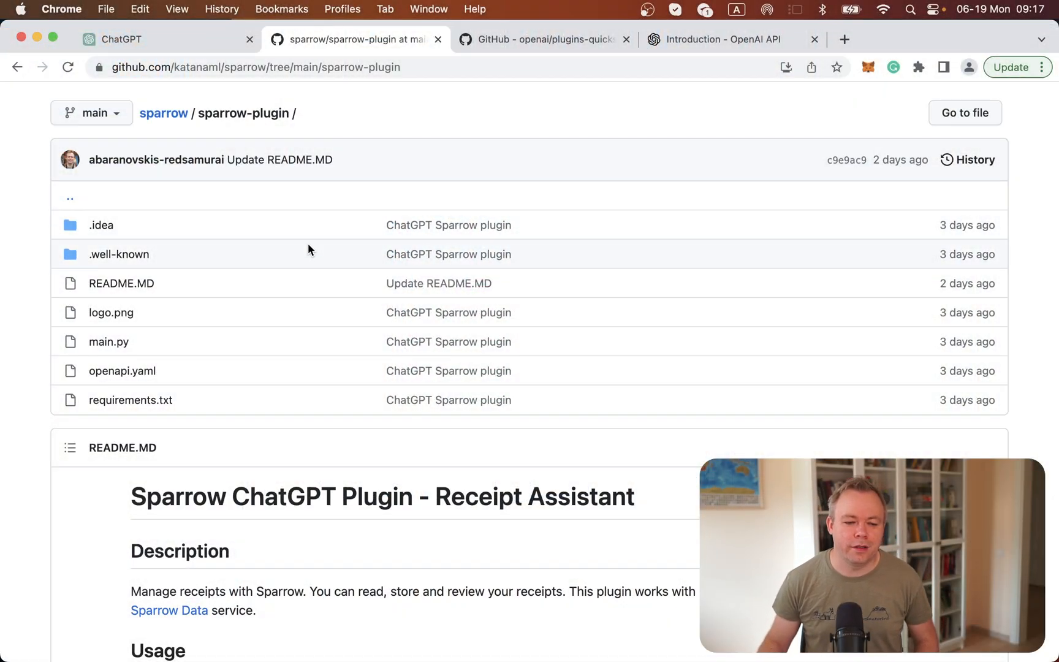
mouse_move(355, 523)
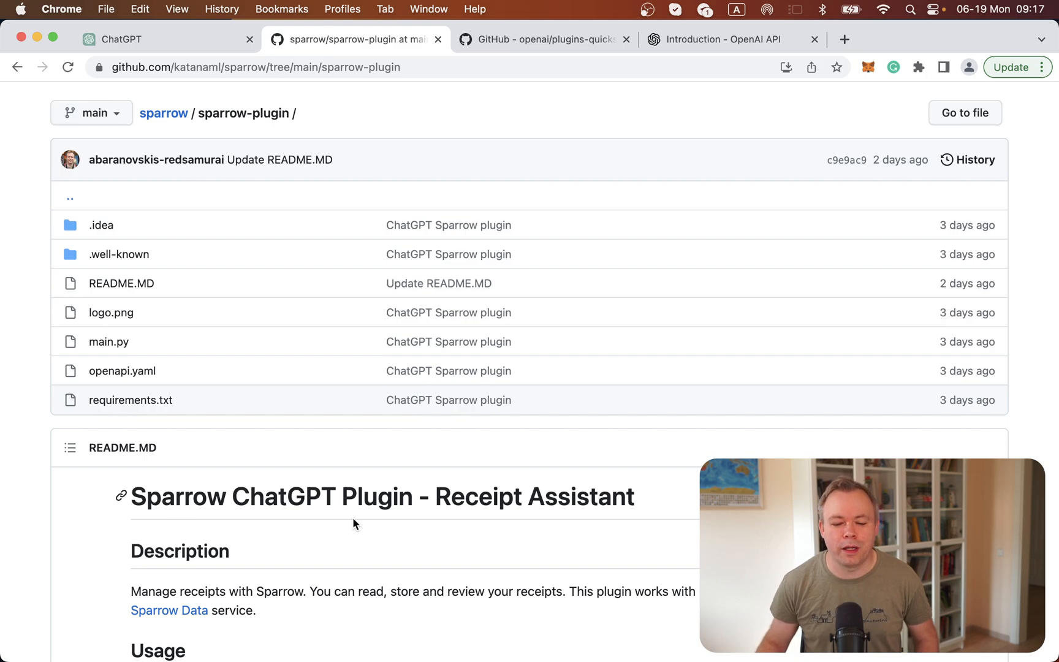
mouse_move(413, 527)
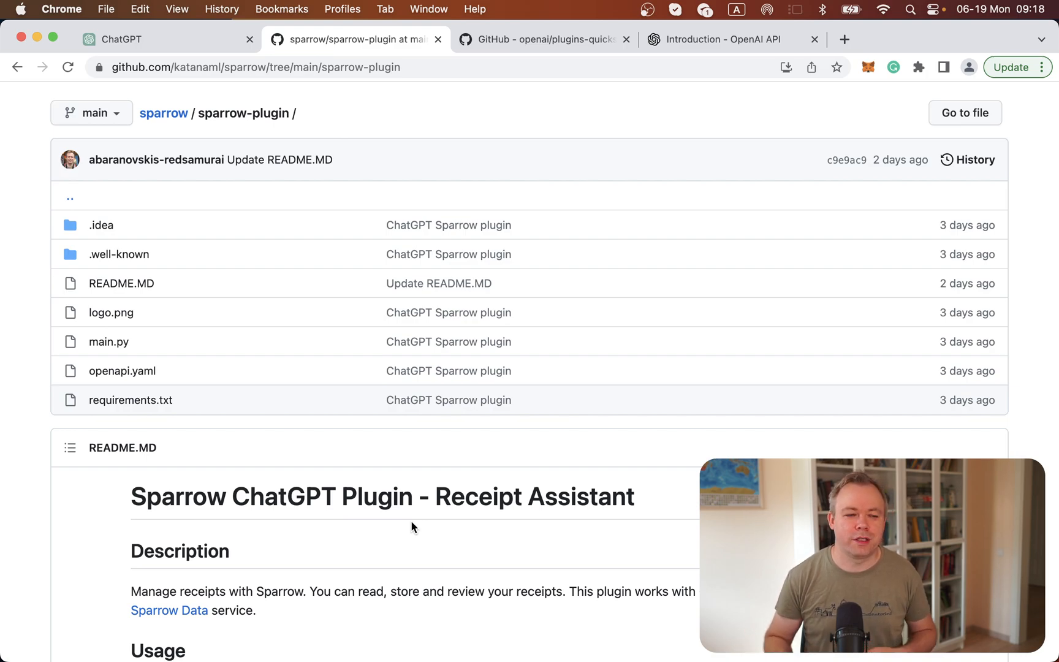
mouse_move(557, 84)
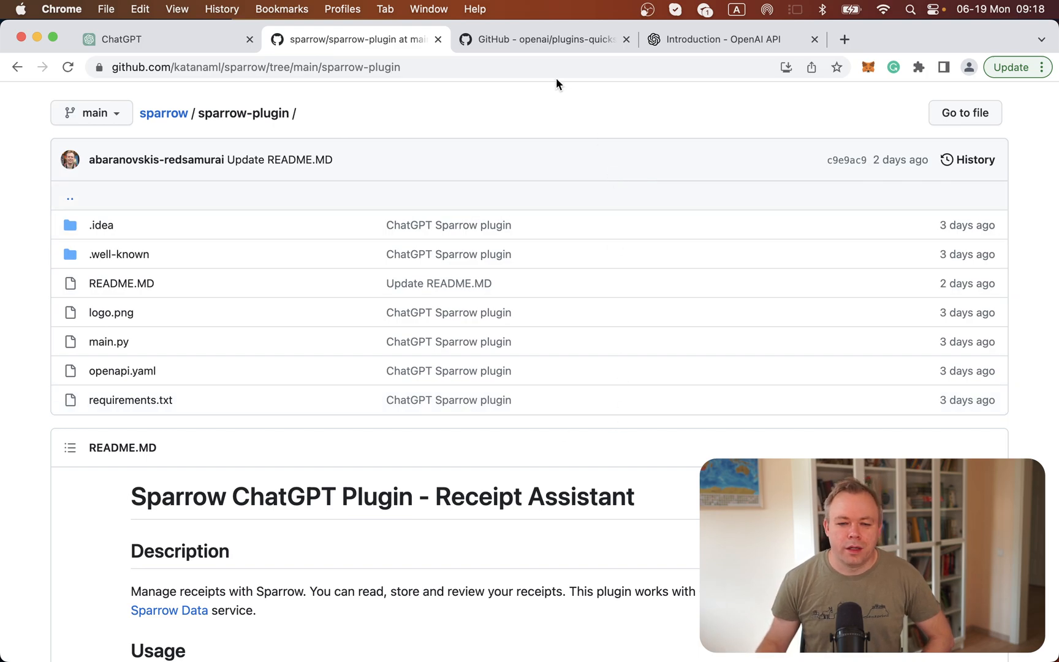
Switch to the plugins-quickstart repository and scroll the README to its 'Setup locally' instructions.
click(547, 39)
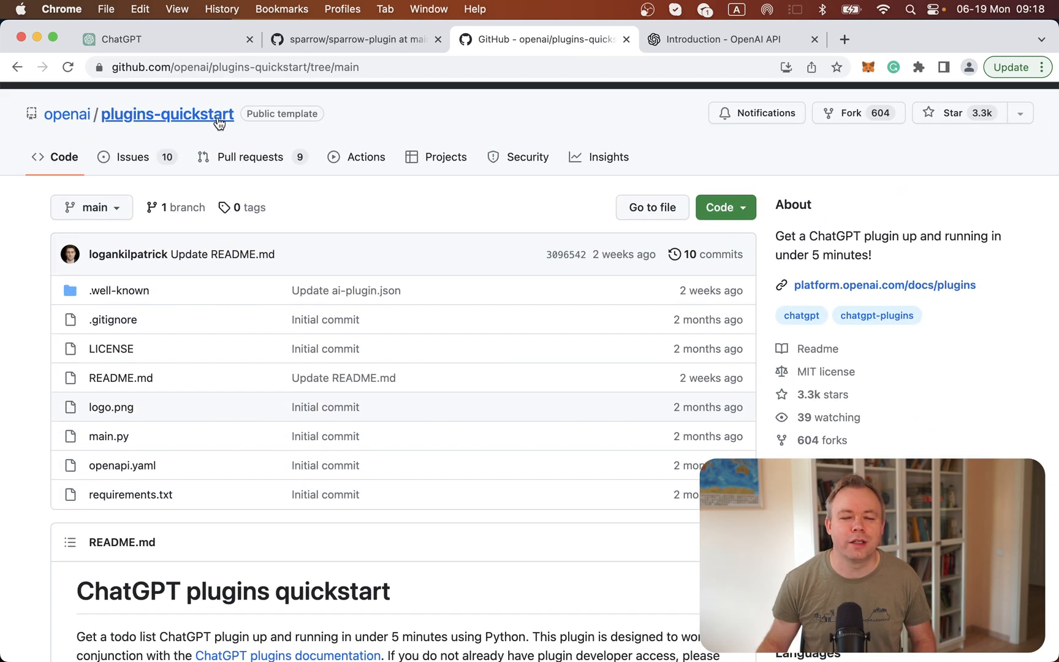
scroll(down, 3)
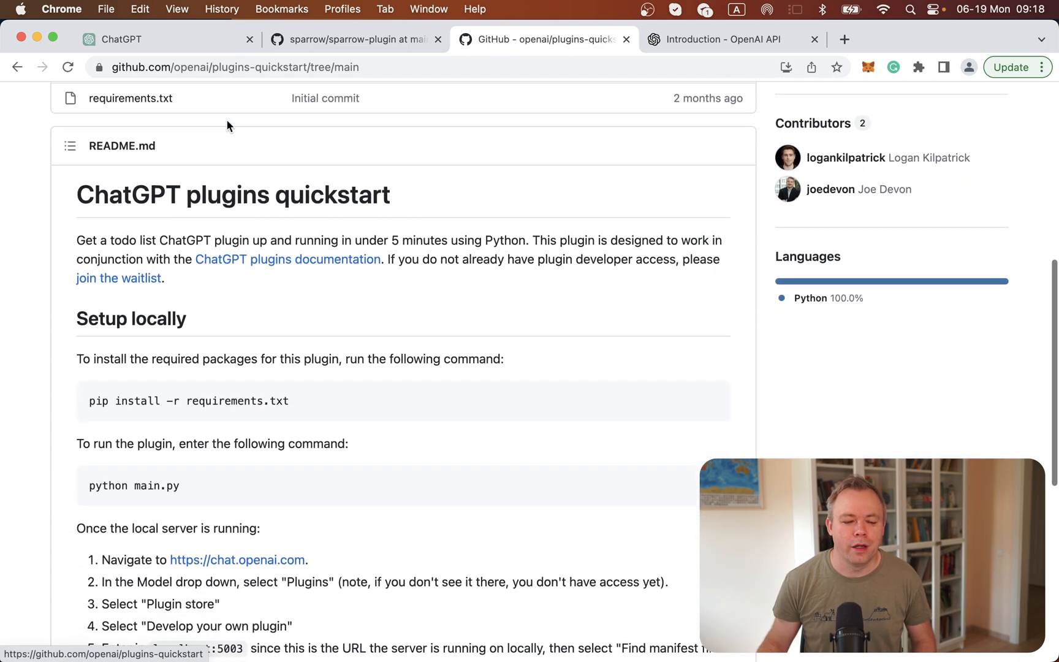
scroll(down, 3)
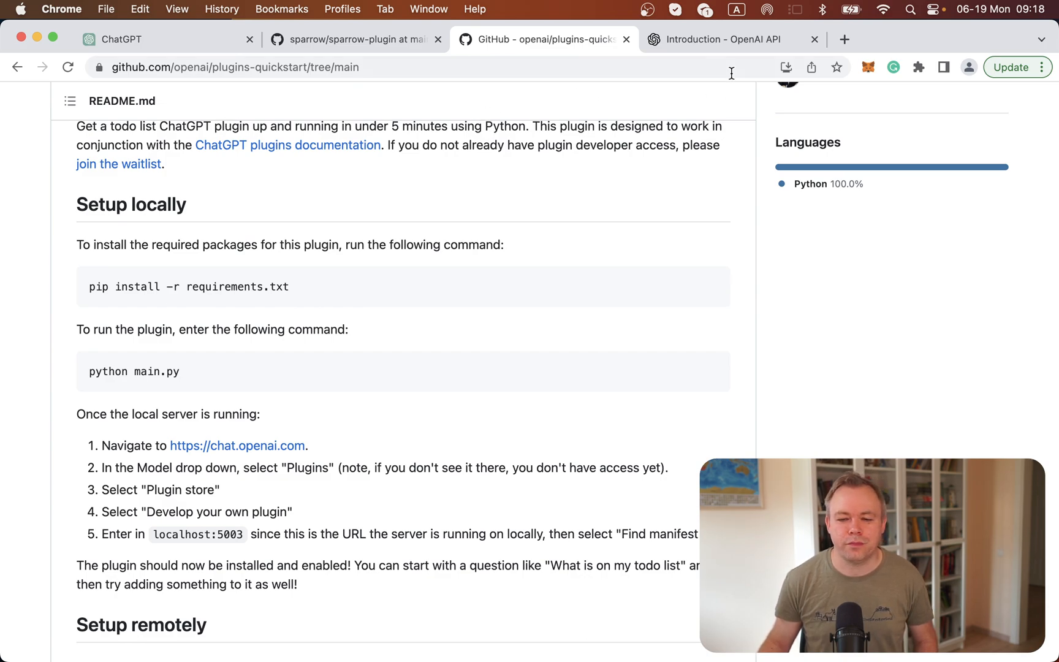
Switch to the 'Introduction - OpenAI API' tab showing the Chat Plugins documentation.
click(725, 39)
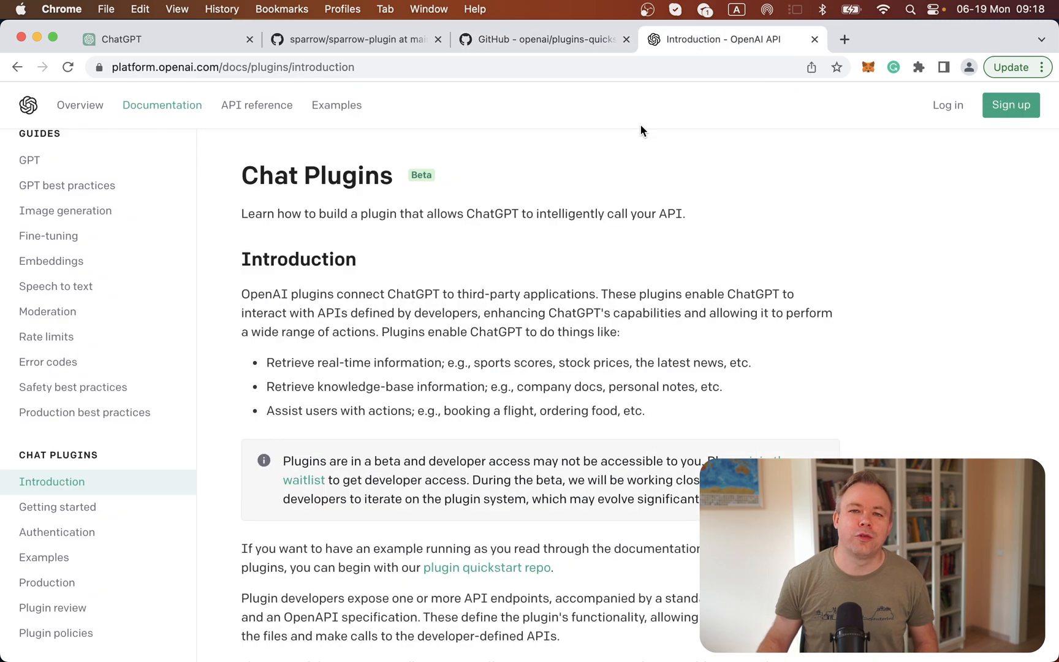
mouse_move(190, 472)
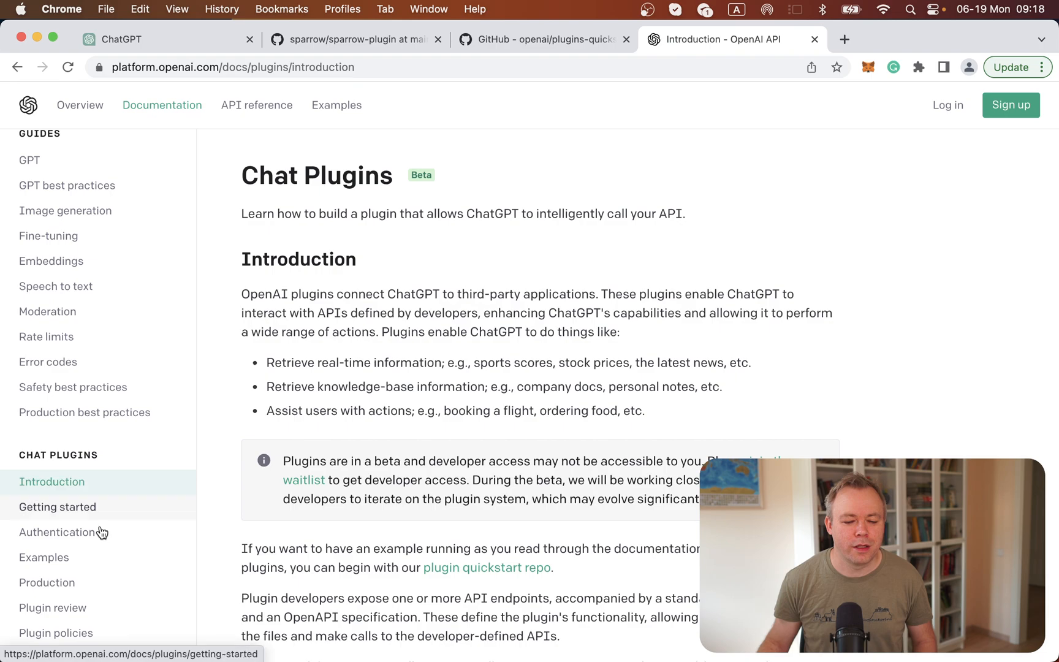
mouse_move(172, 511)
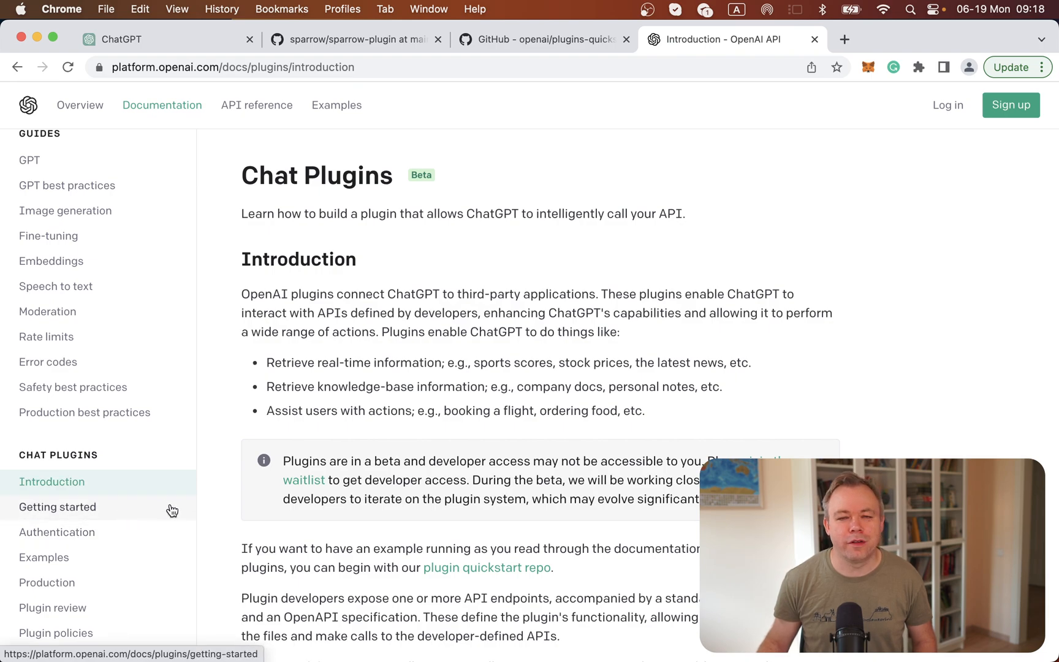
mouse_move(152, 541)
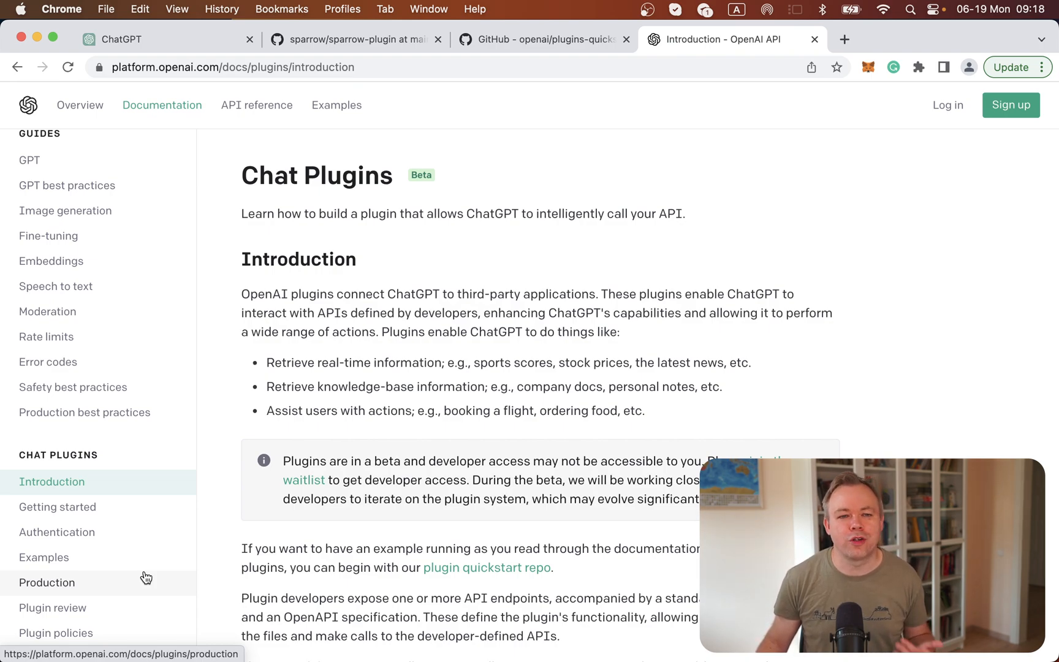
mouse_move(277, 452)
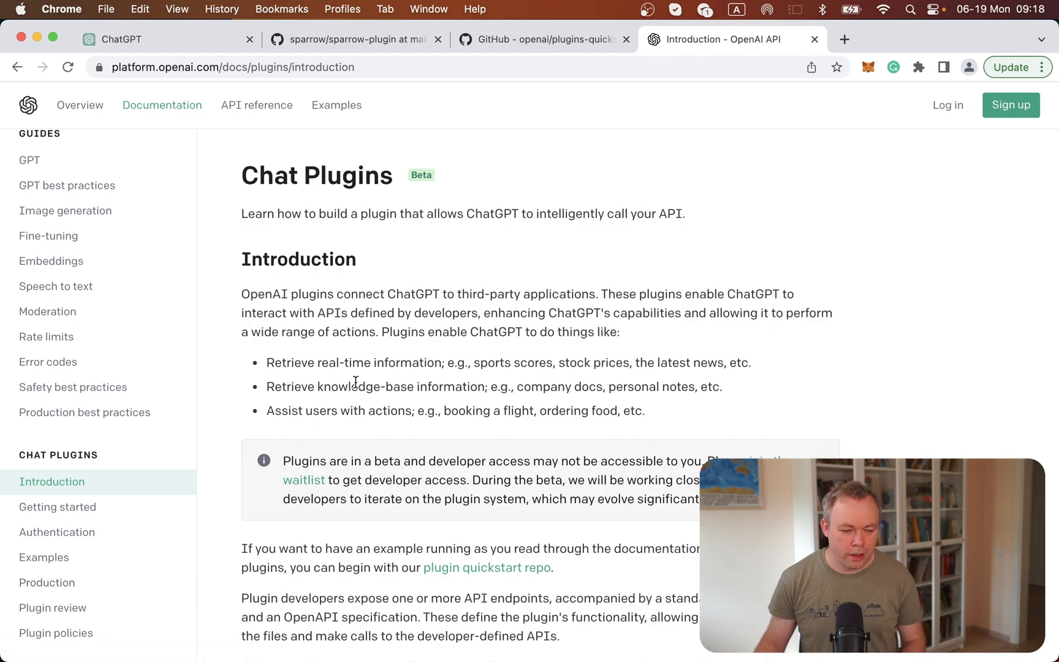
Switch to PyCharm showing the sparrow-plugin ai-plugin.json manifest for Receipt Assistant.
key(cmd+tab)
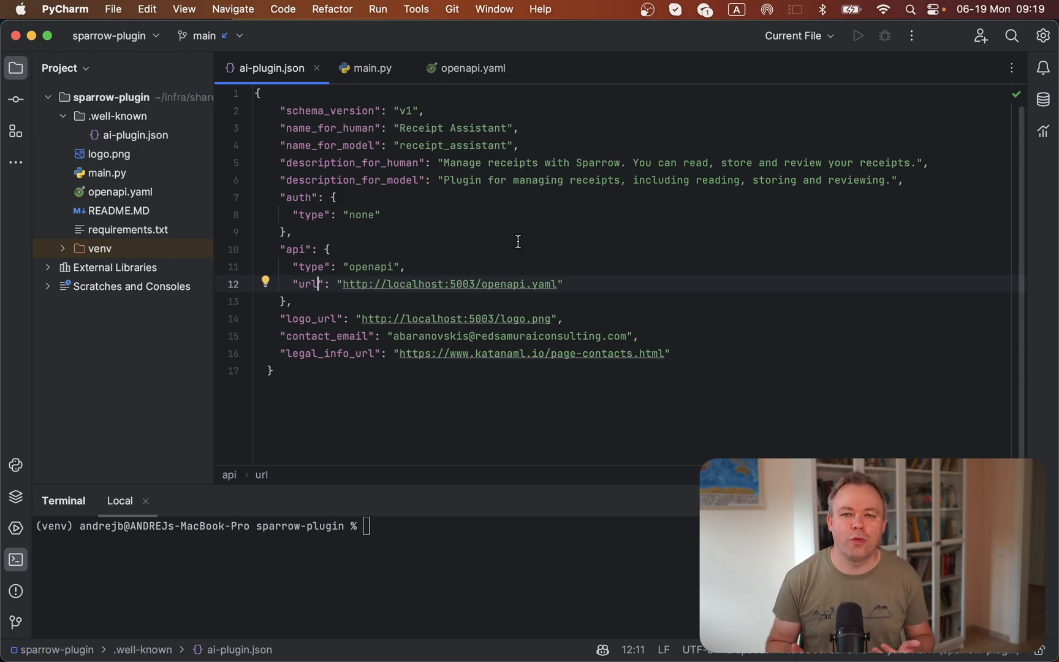
mouse_move(423, 191)
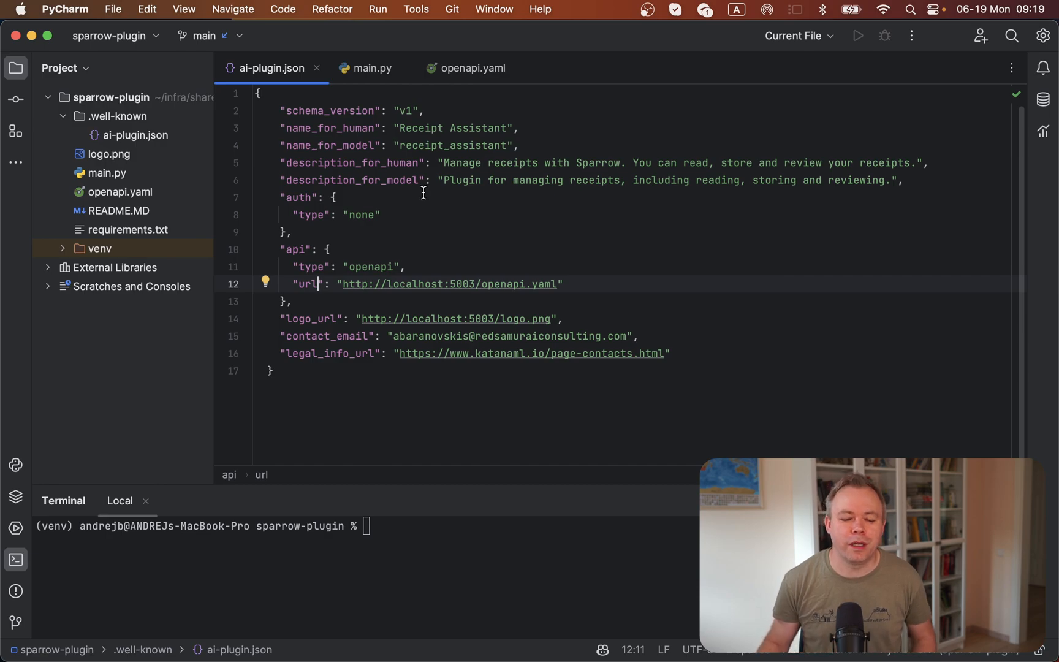
mouse_move(289, 74)
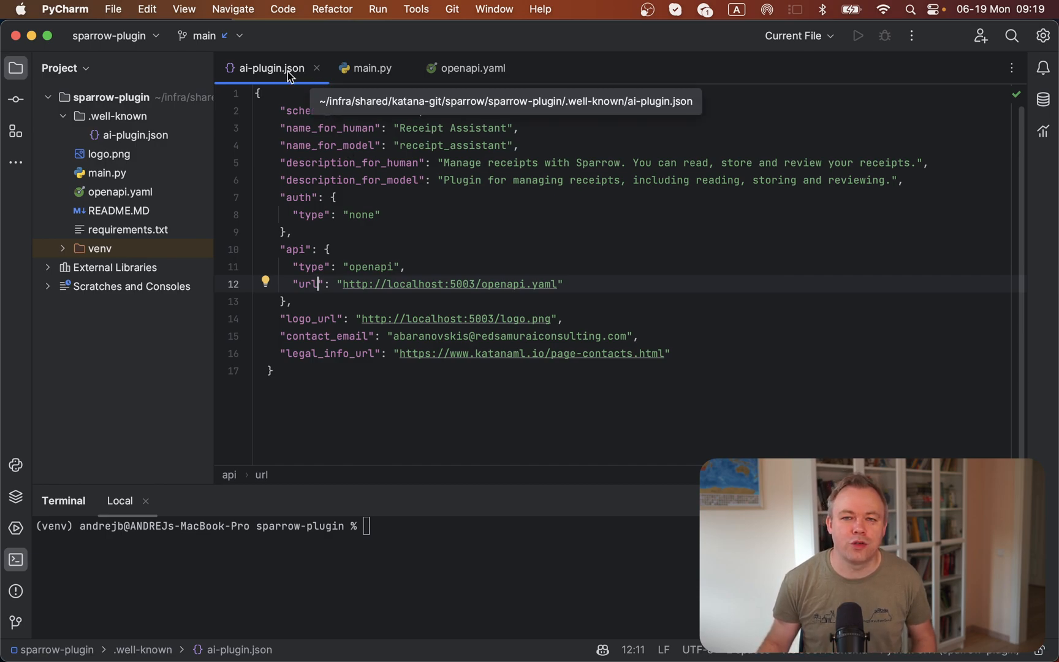
mouse_move(263, 83)
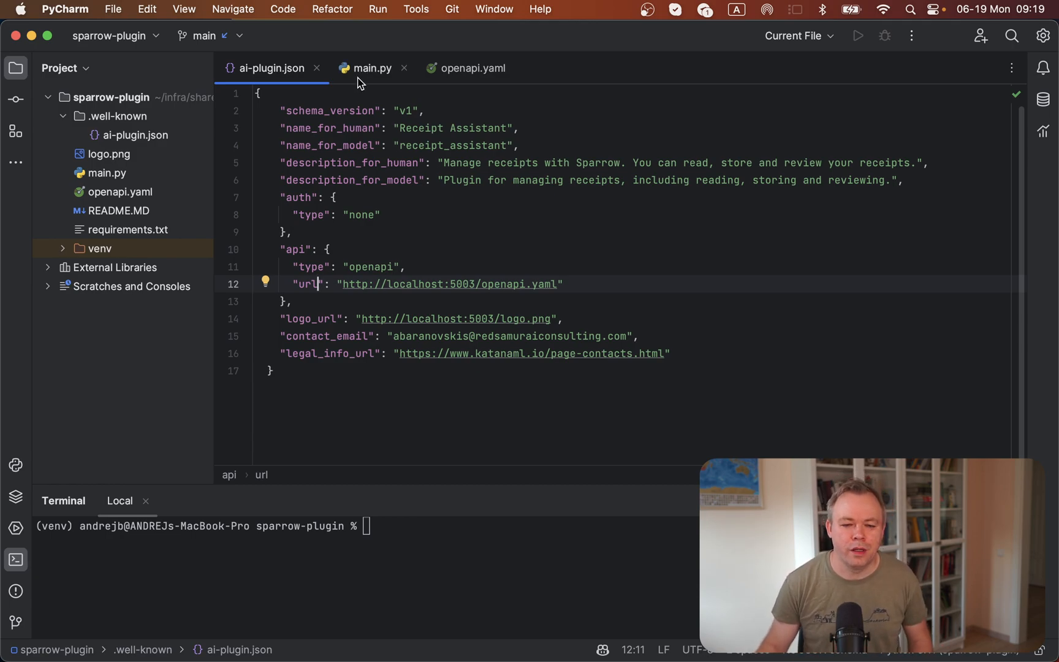
Open main.py and look through the _RECEIPT_INFO list and its route handlers.
click(373, 68)
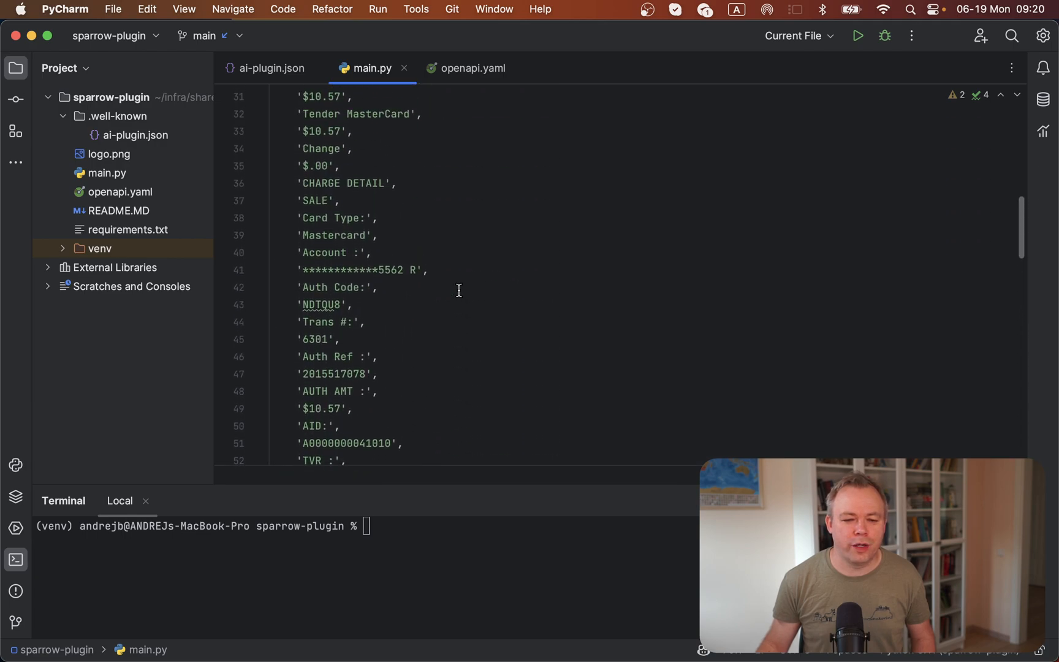
scroll(up, 3)
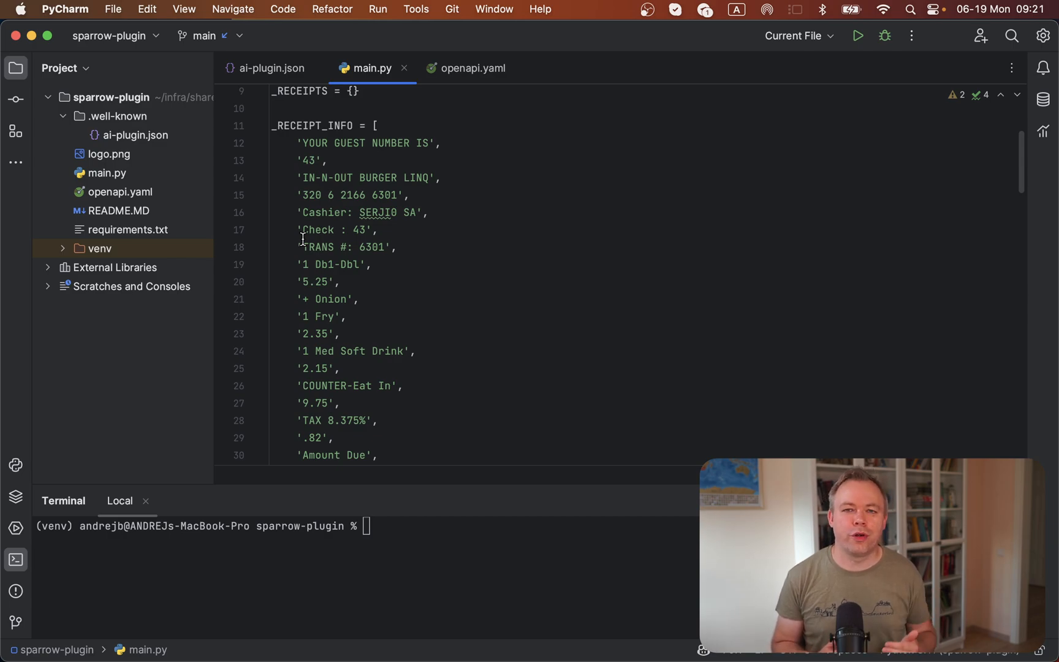
scroll(down, 3)
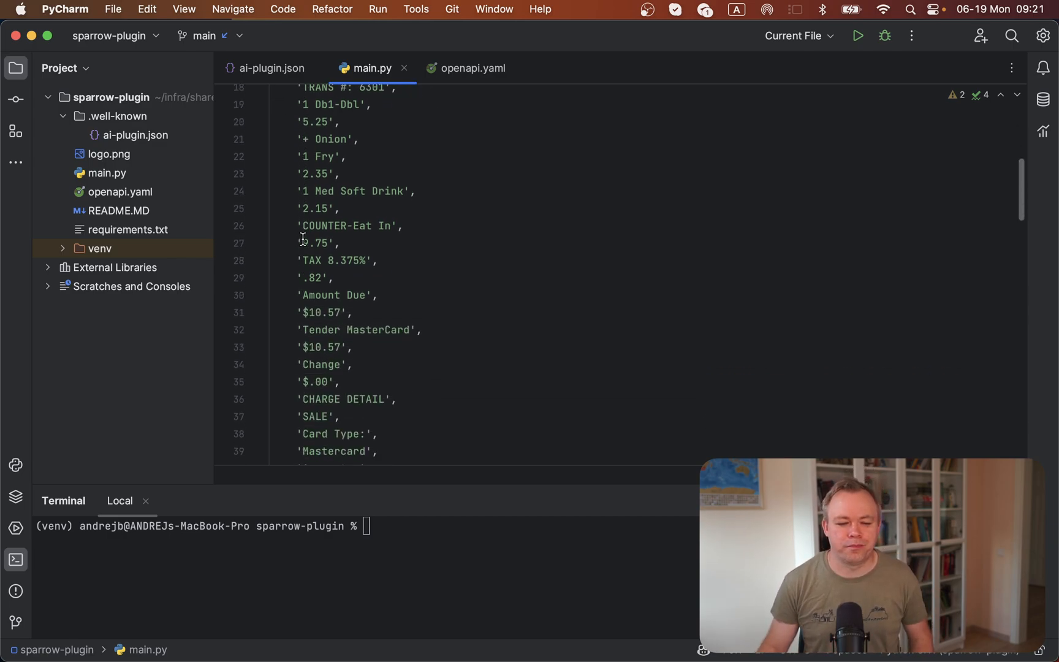
scroll(down, 3)
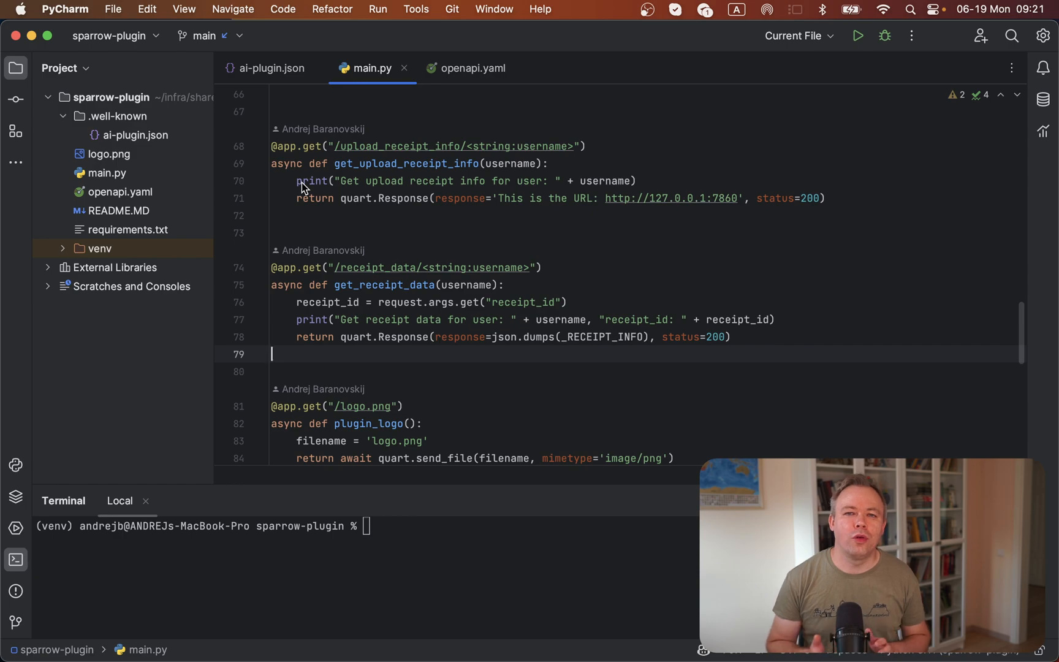
mouse_move(473, 72)
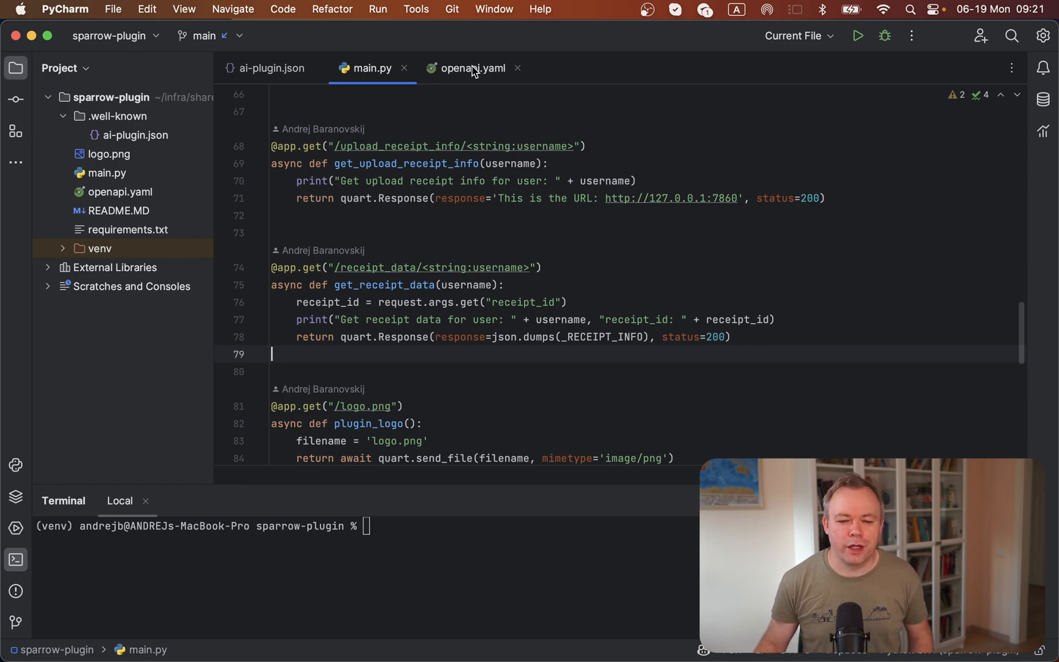
Open openapi.yaml to the /receipt_data/{username} path definition.
click(475, 68)
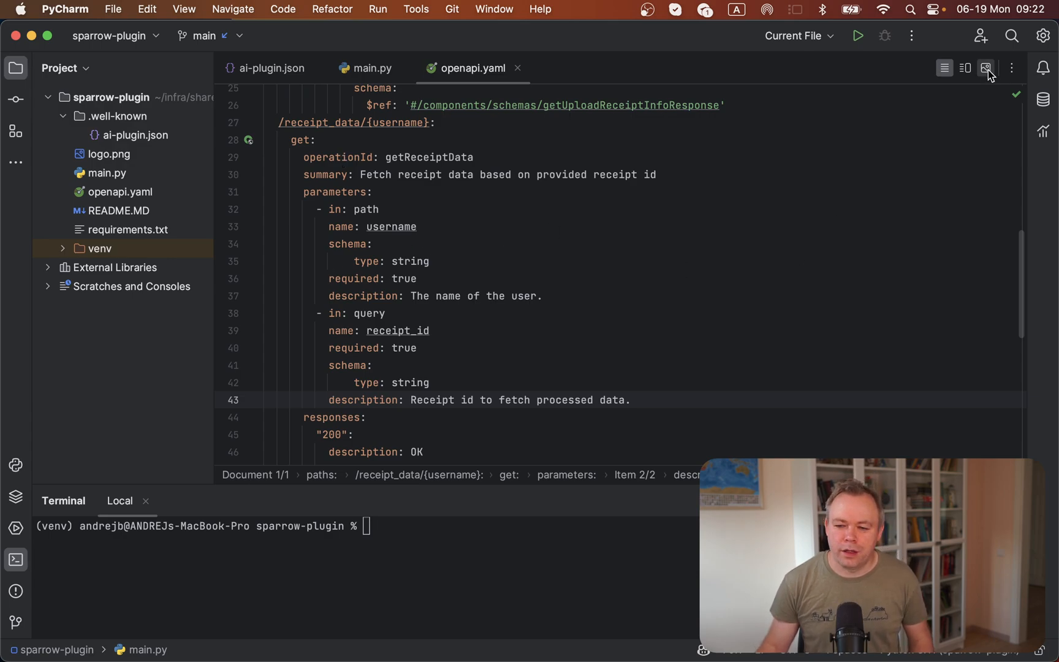
Preview openapi.yaml as rendered Swagger docs listing both GET endpoints, then return to main.py.
click(985, 68)
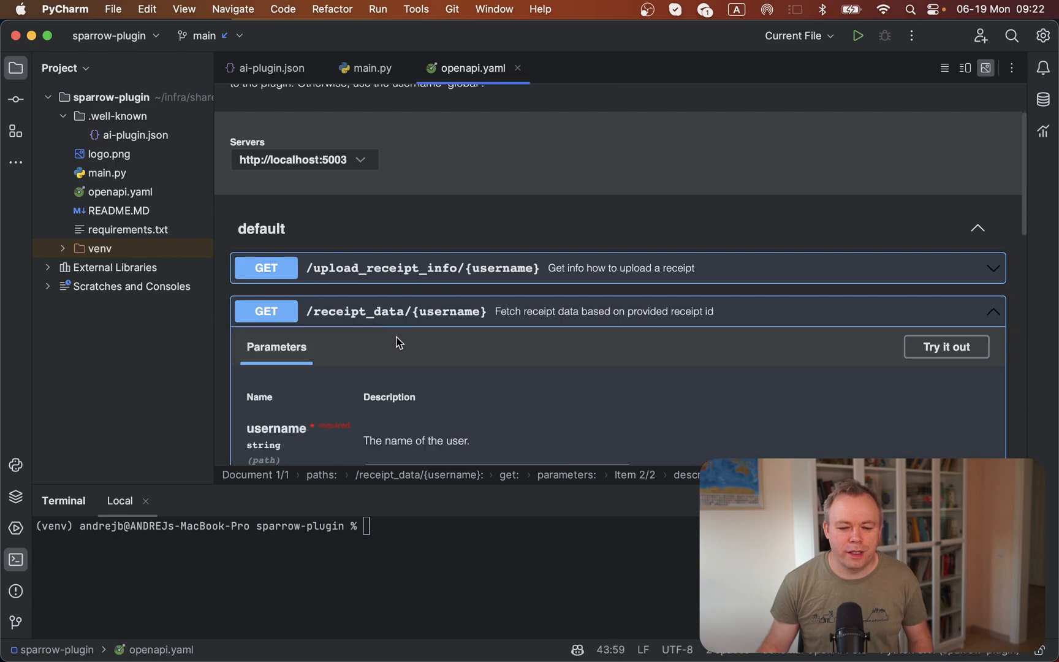
scroll(down, 3)
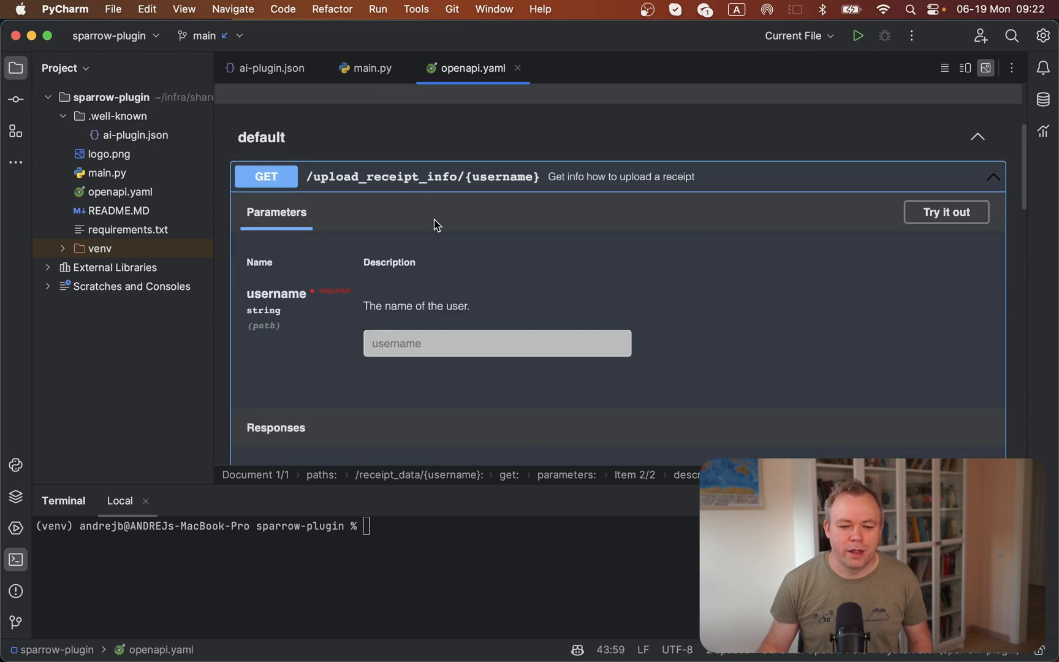
mouse_move(382, 290)
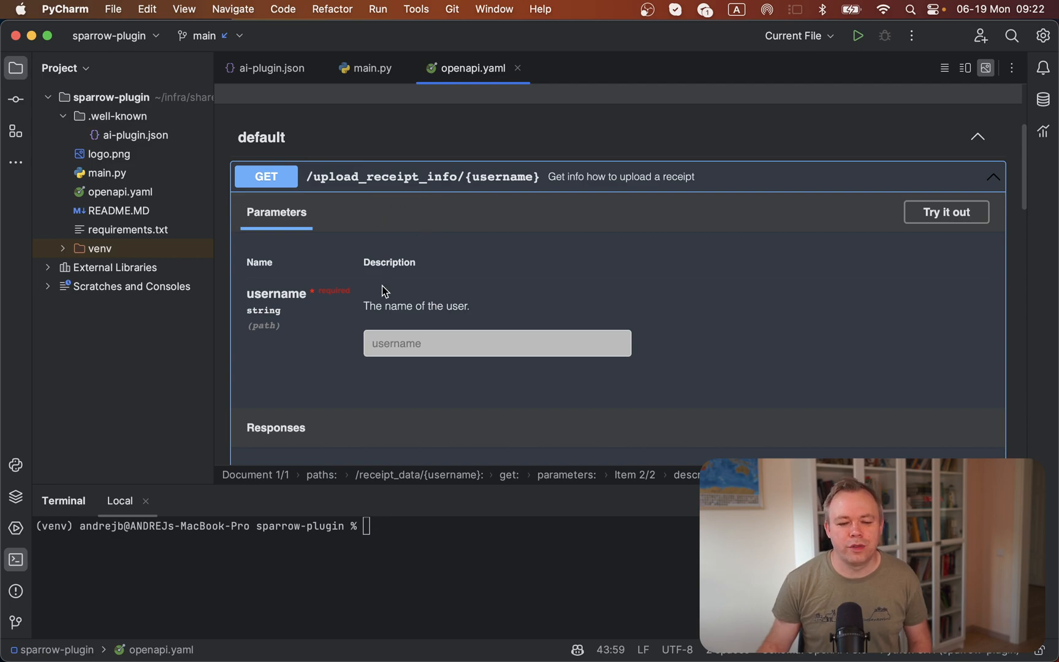
mouse_move(396, 296)
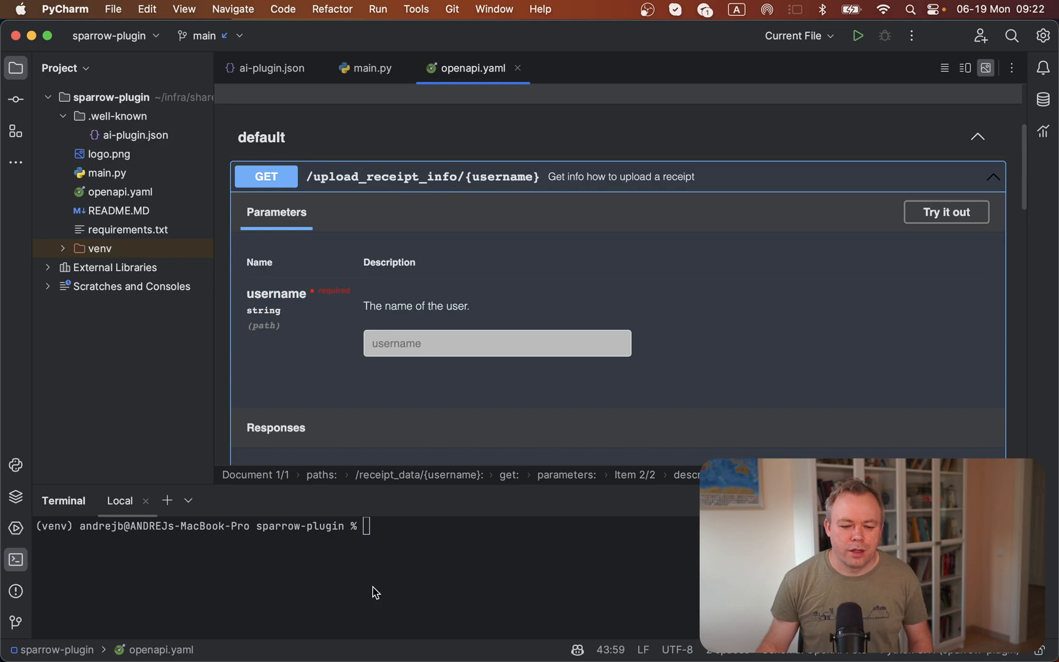
click(372, 68)
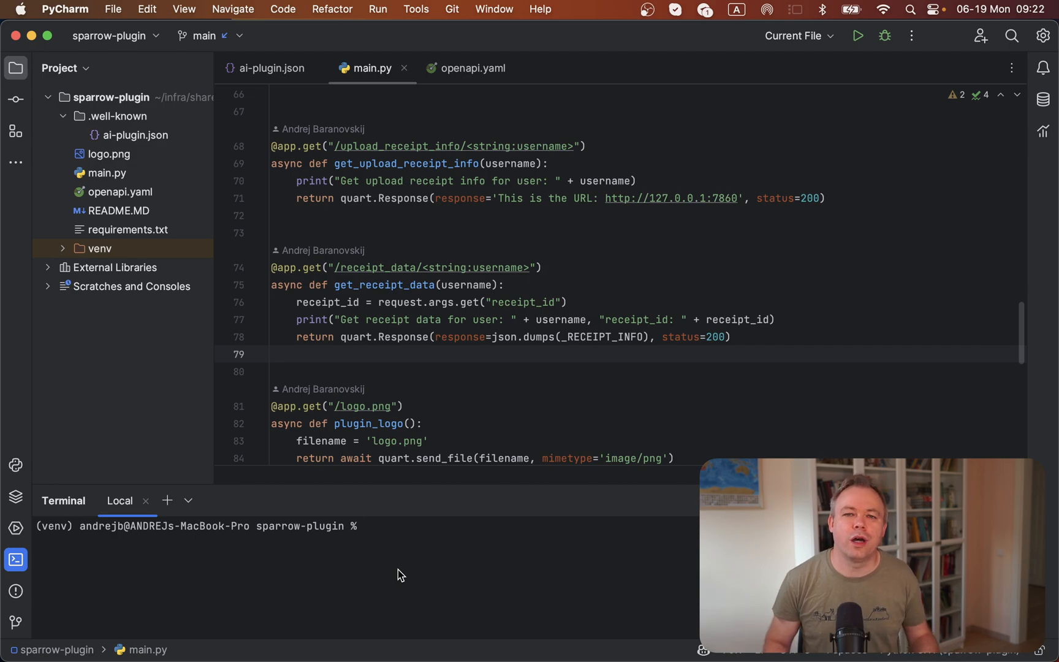
text(python main.py)
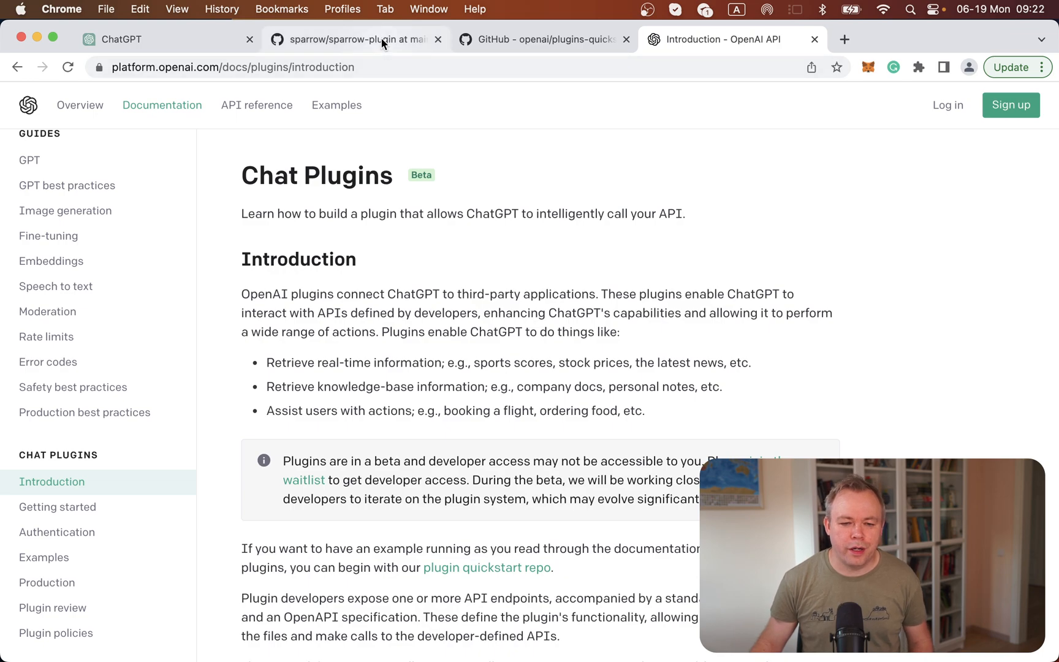
Select localhost:5003 in the quickstart README steps, then go back to the ChatGPT tab.
click(538, 39)
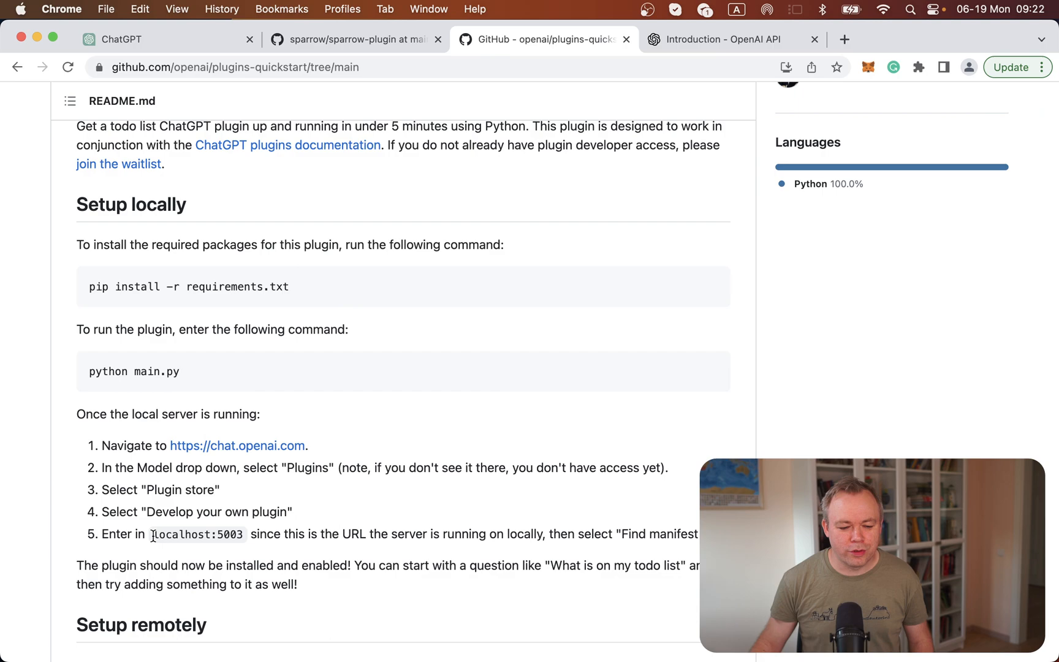
double_click(196, 534)
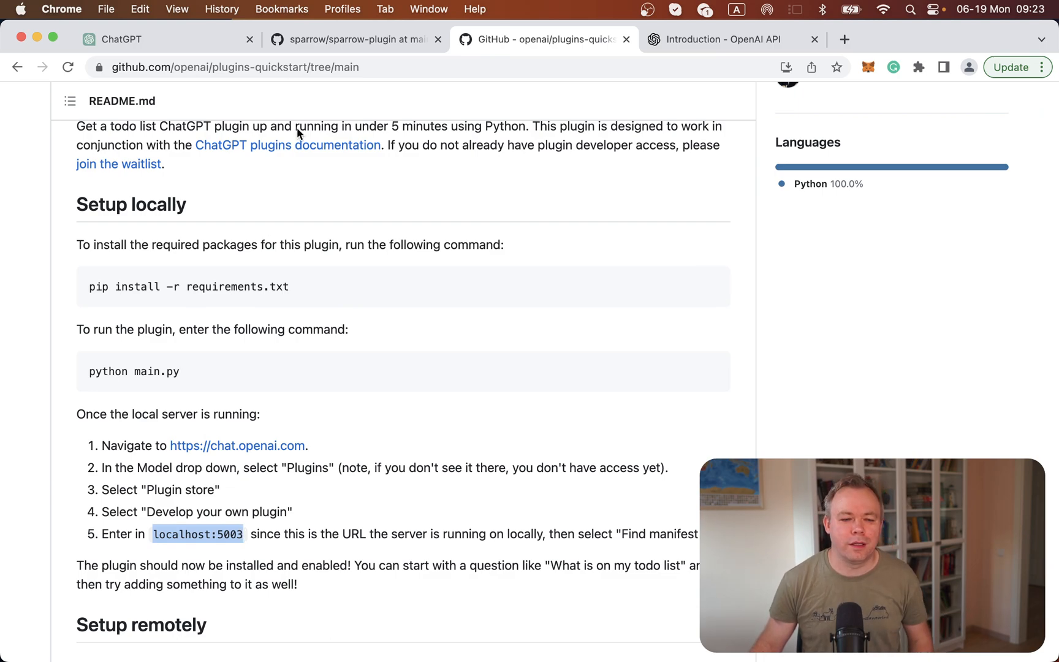
click(135, 39)
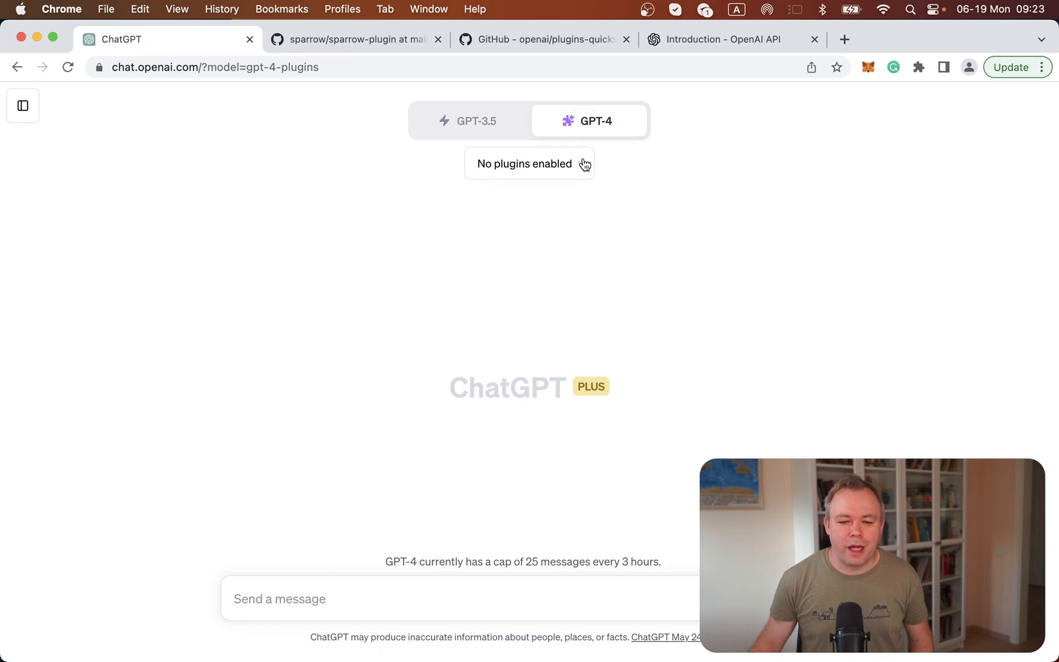
Find the manifest at localhost:5003, install the Receipt Assistant plugin, and enable it for this chat.
click(529, 163)
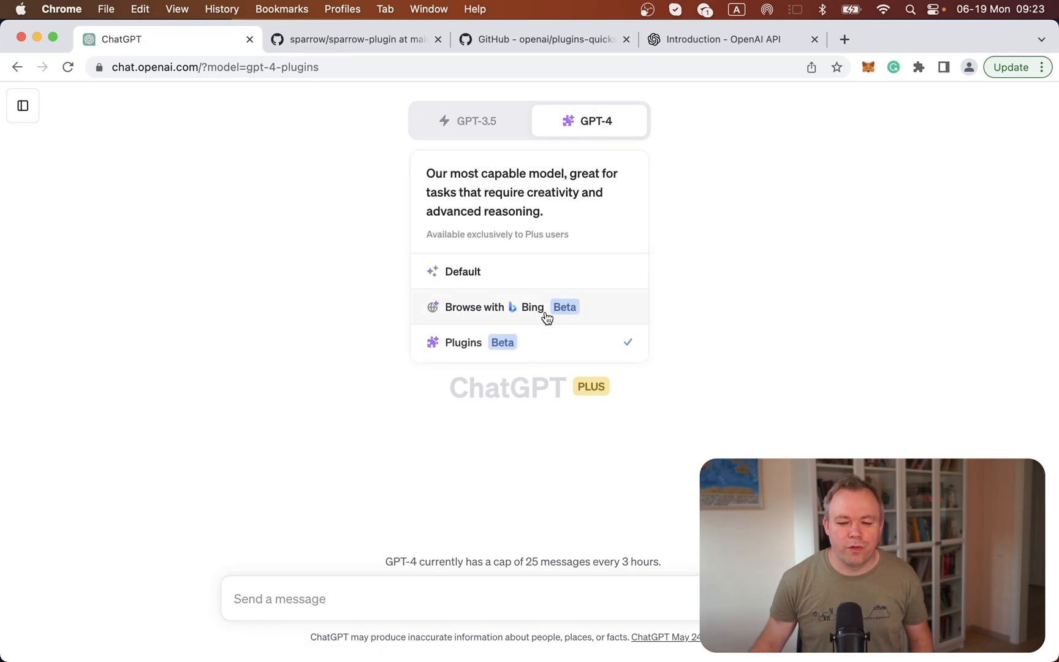
click(546, 307)
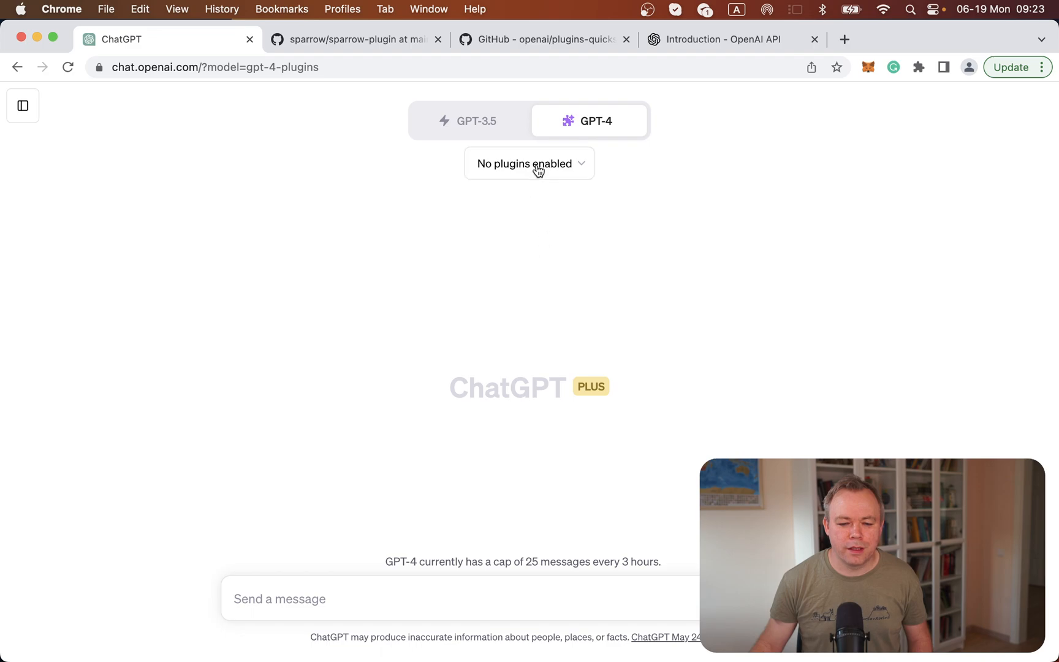
click(529, 163)
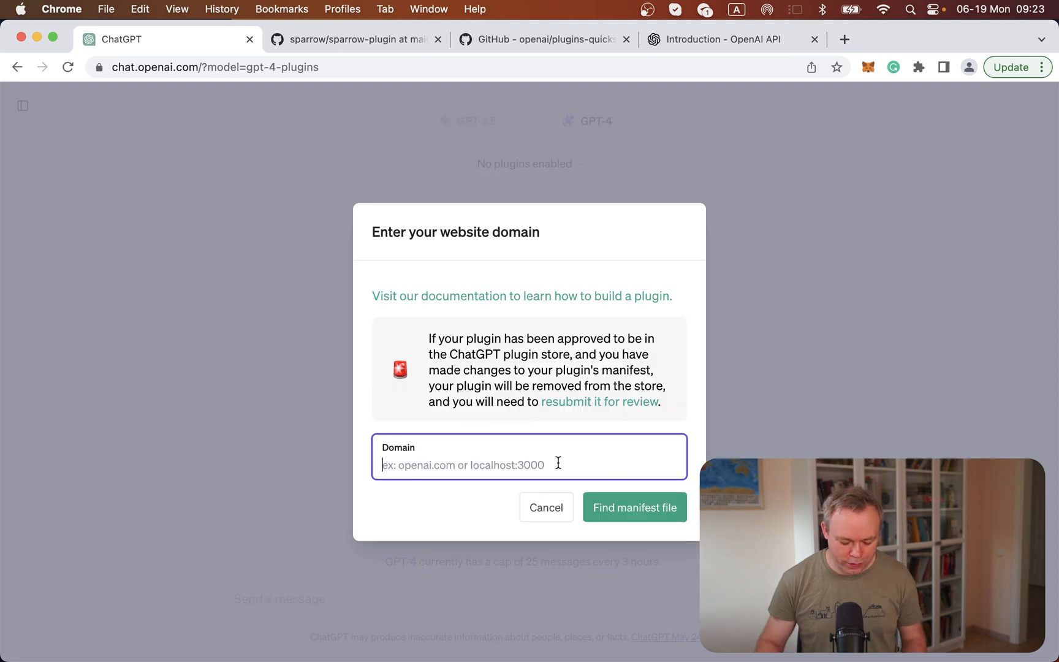
text(localhost:5003)
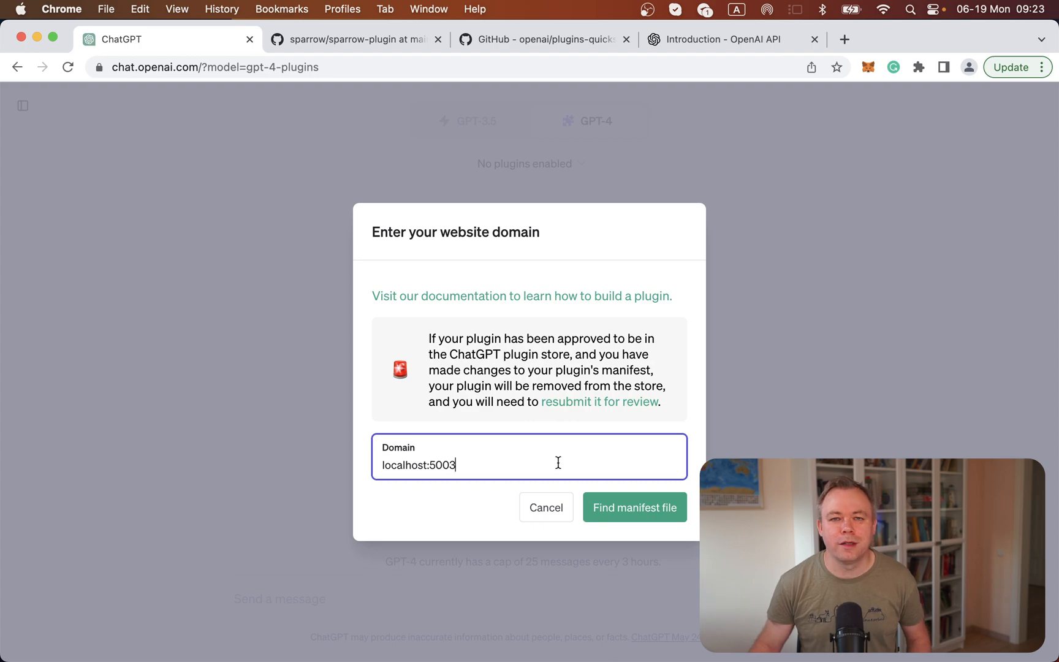
click(635, 507)
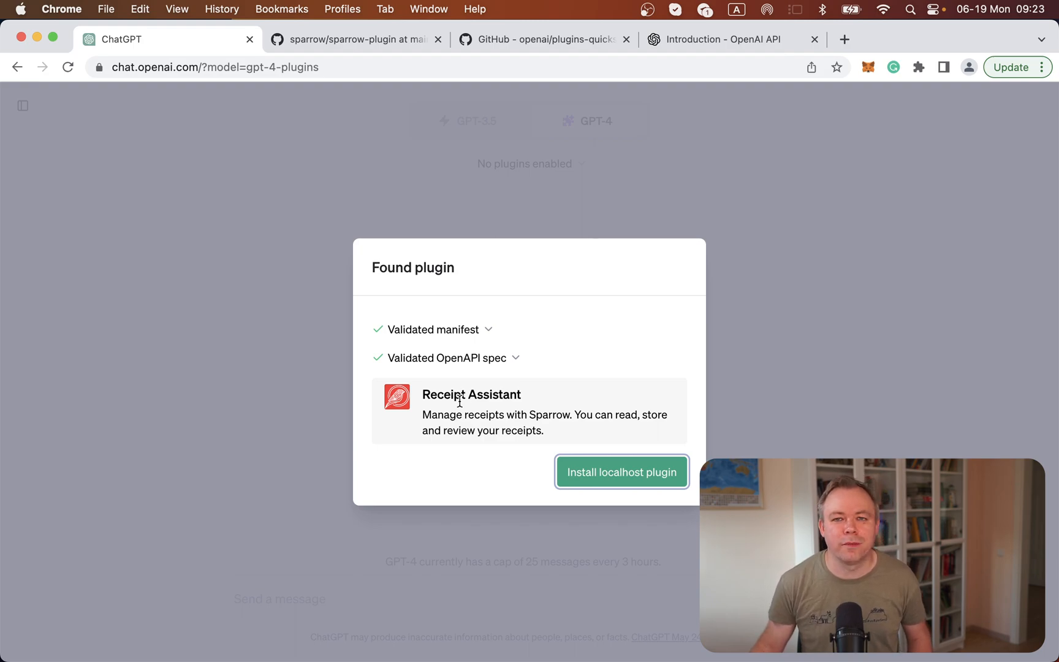
mouse_move(480, 420)
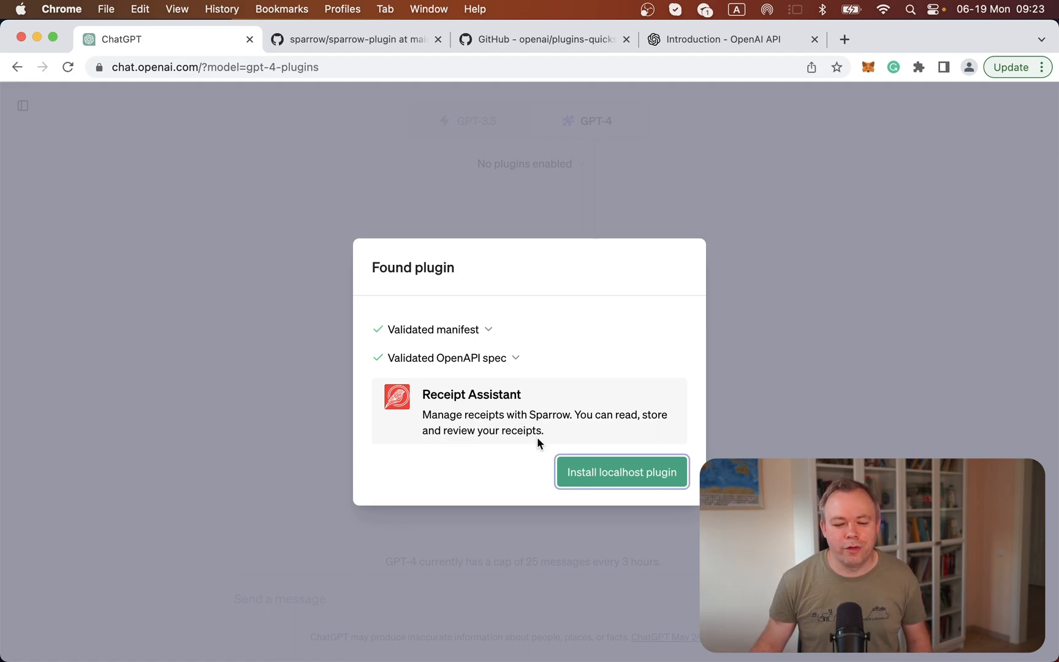
click(622, 472)
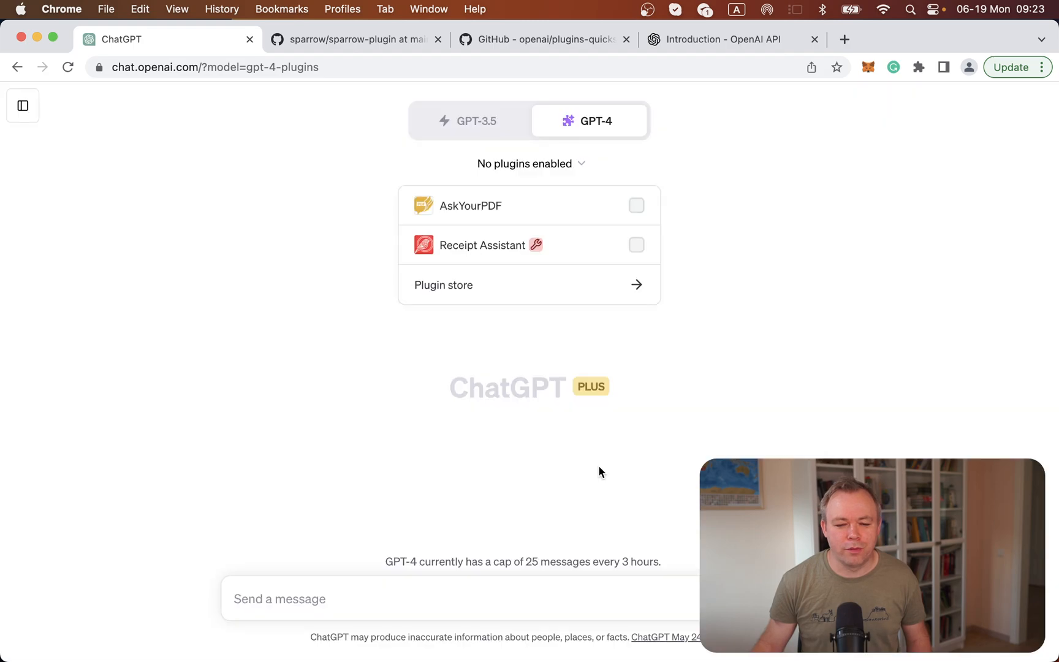
click(636, 245)
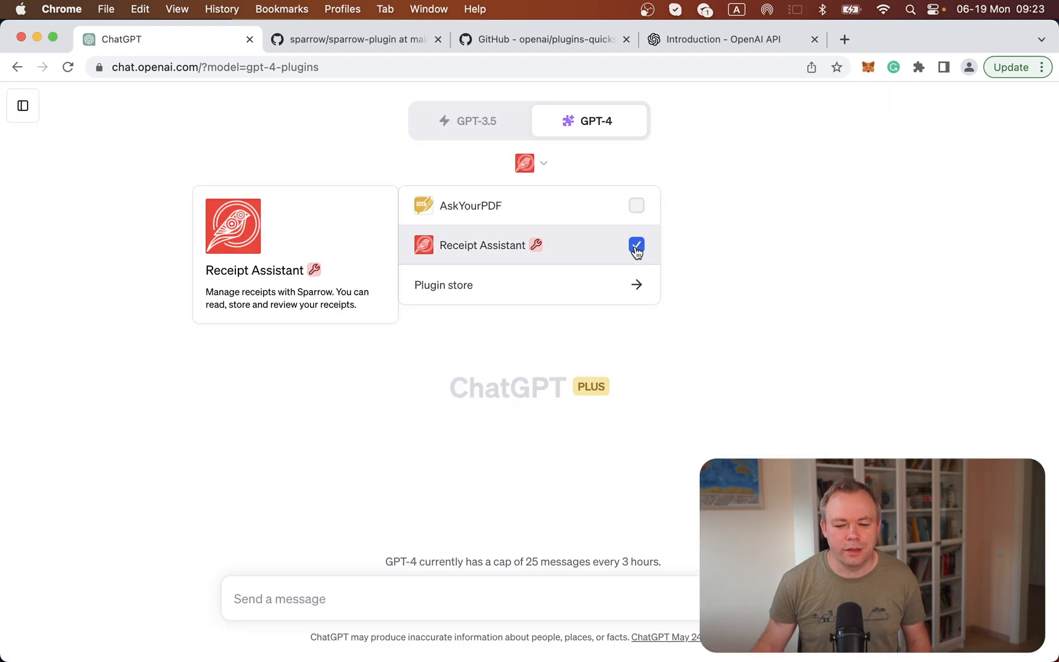
click(554, 598)
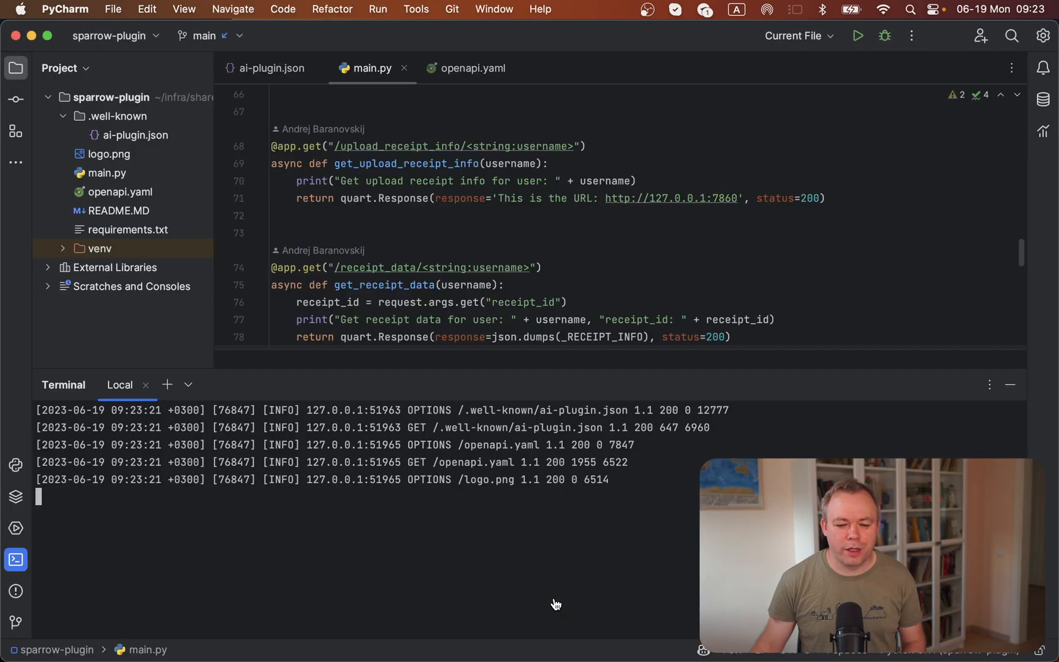
mouse_move(490, 497)
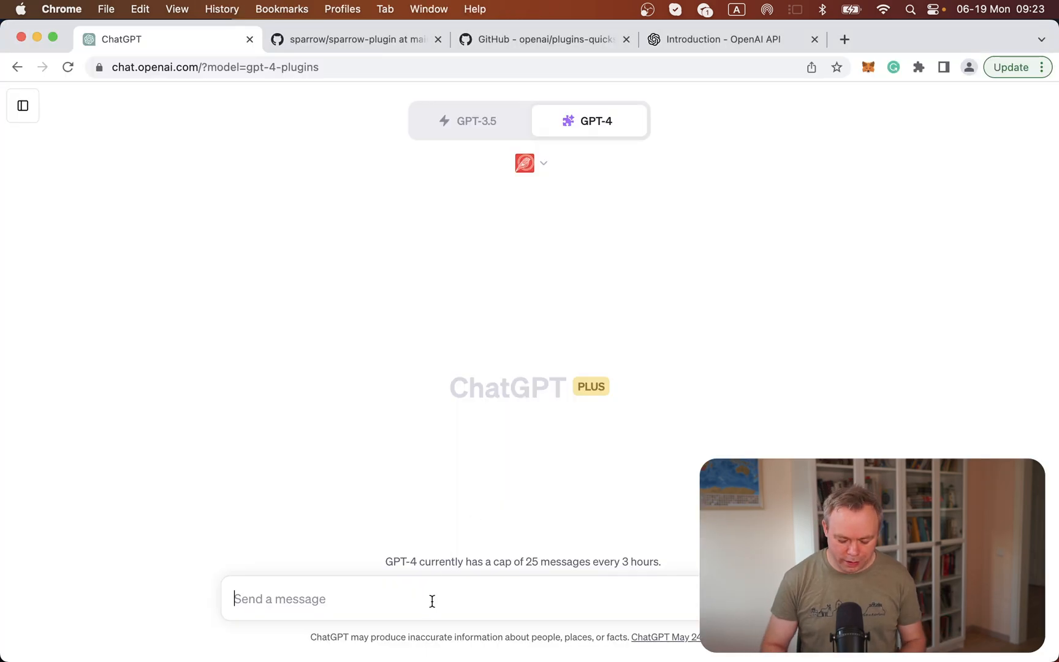
Send 'hi. i want to store and review receipt data', then reply 'yes, please'.
text(hi. i)
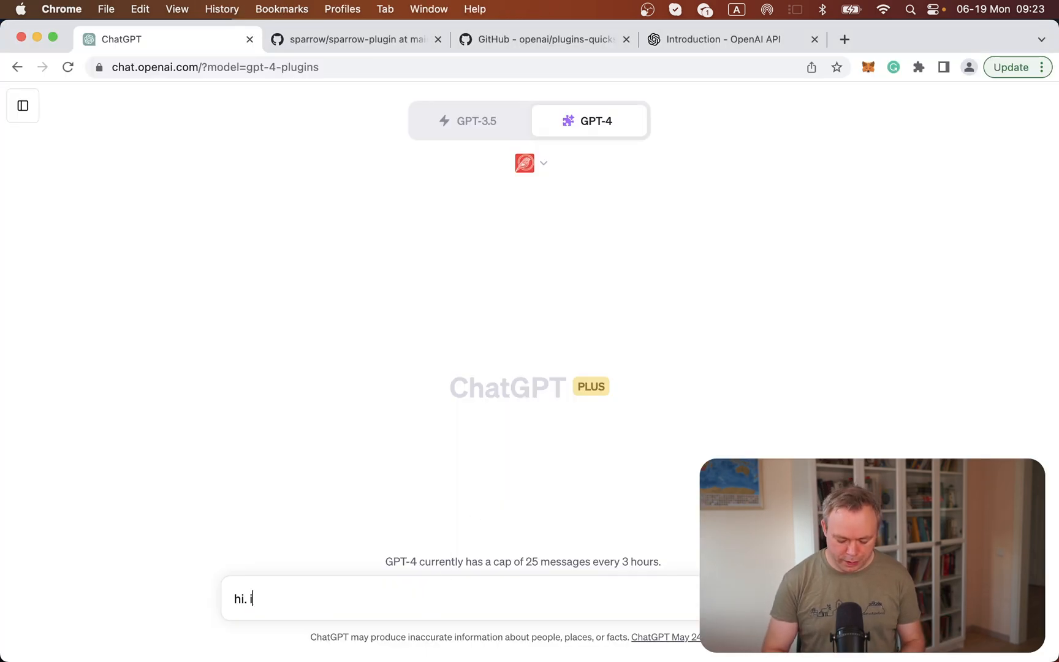
text(want to st)
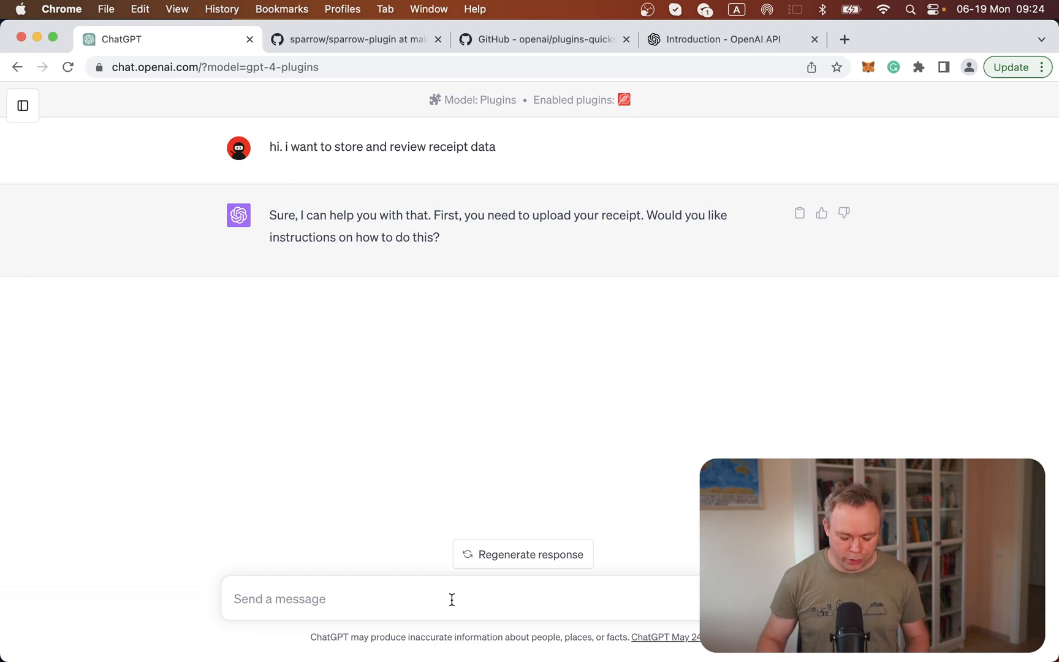
text(yes, pl)
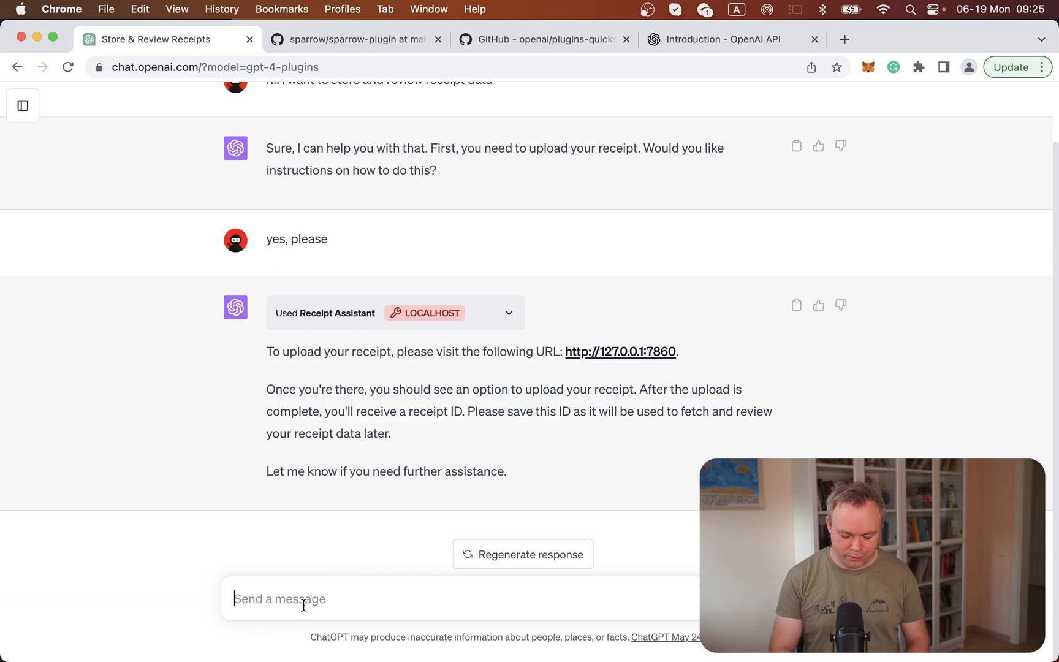
Send 'This is the ID: 123456' and scroll through the returned IN-N-OUT BURGER LINQ receipt details.
text(This is the)
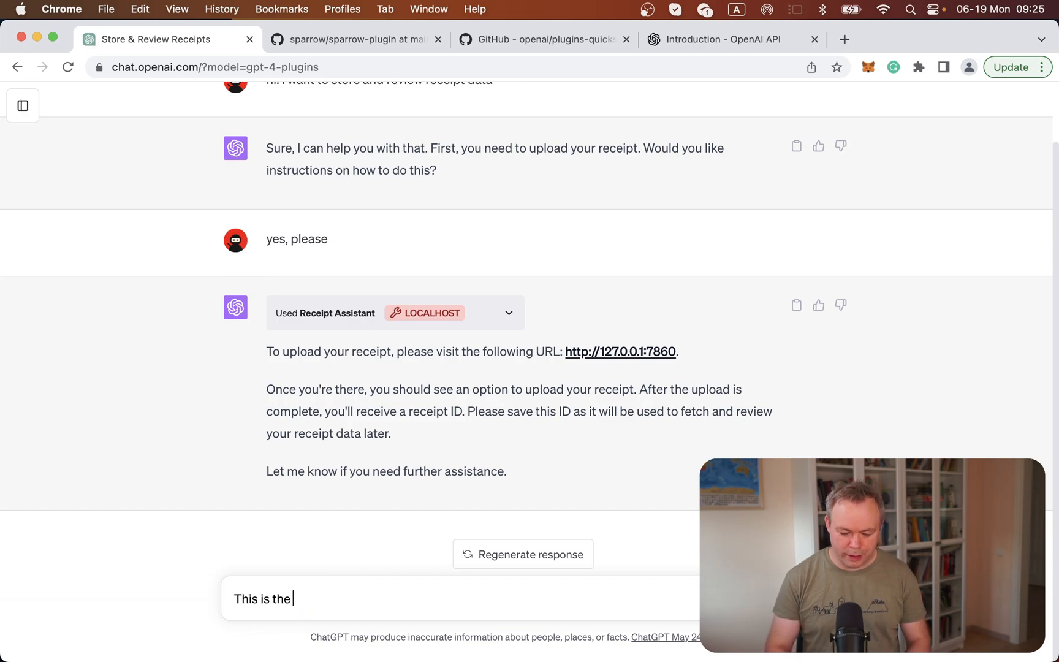
text(ID:)
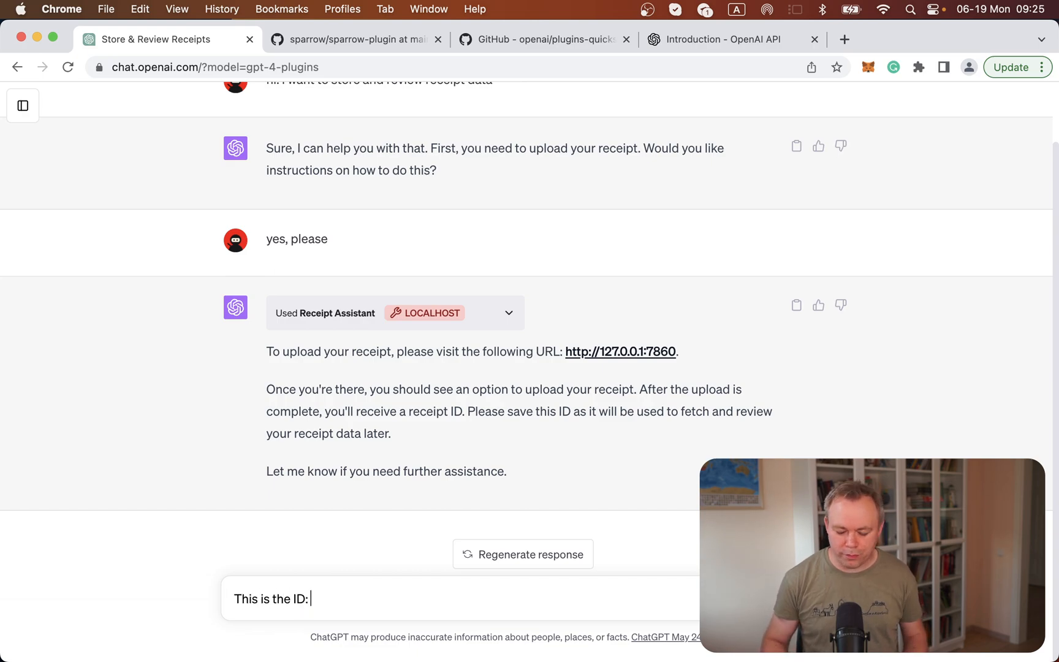
text(123456)
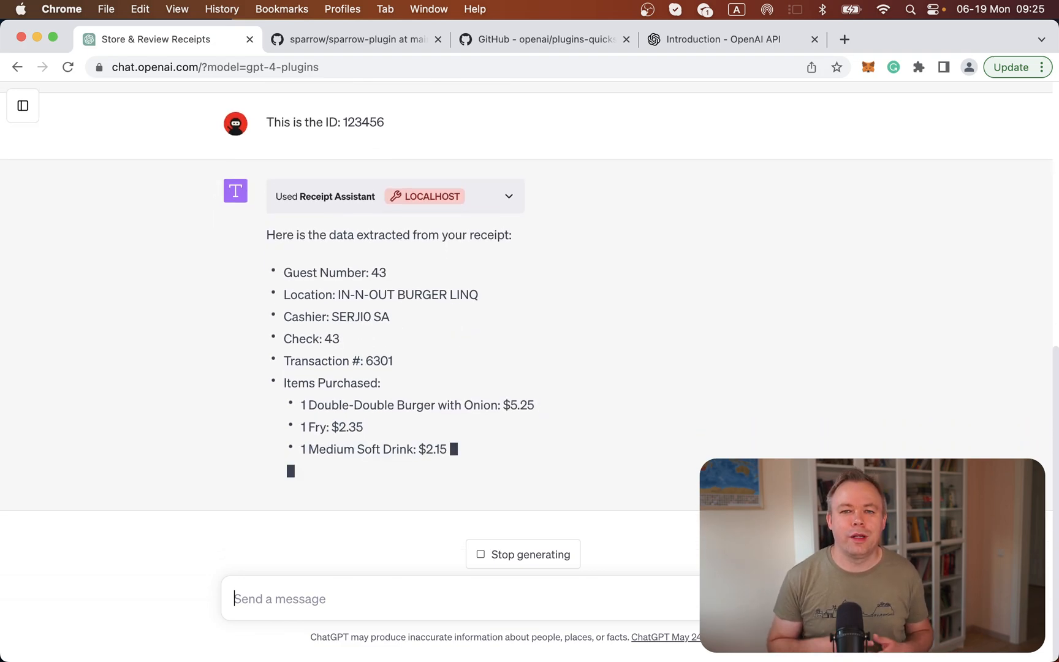
scroll(down, 3)
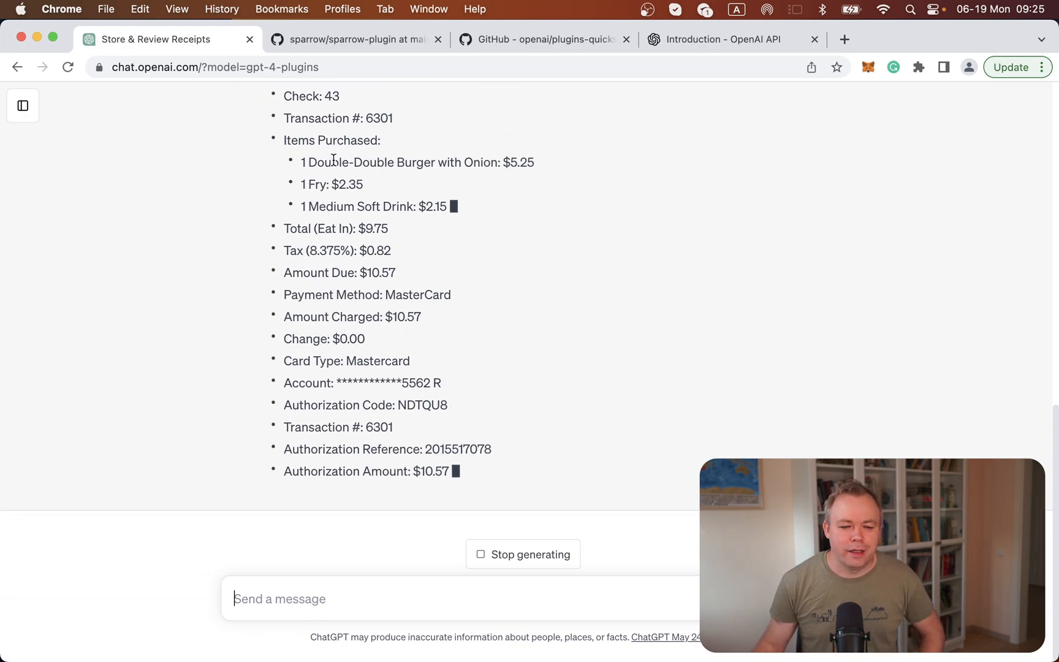
scroll(down, 3)
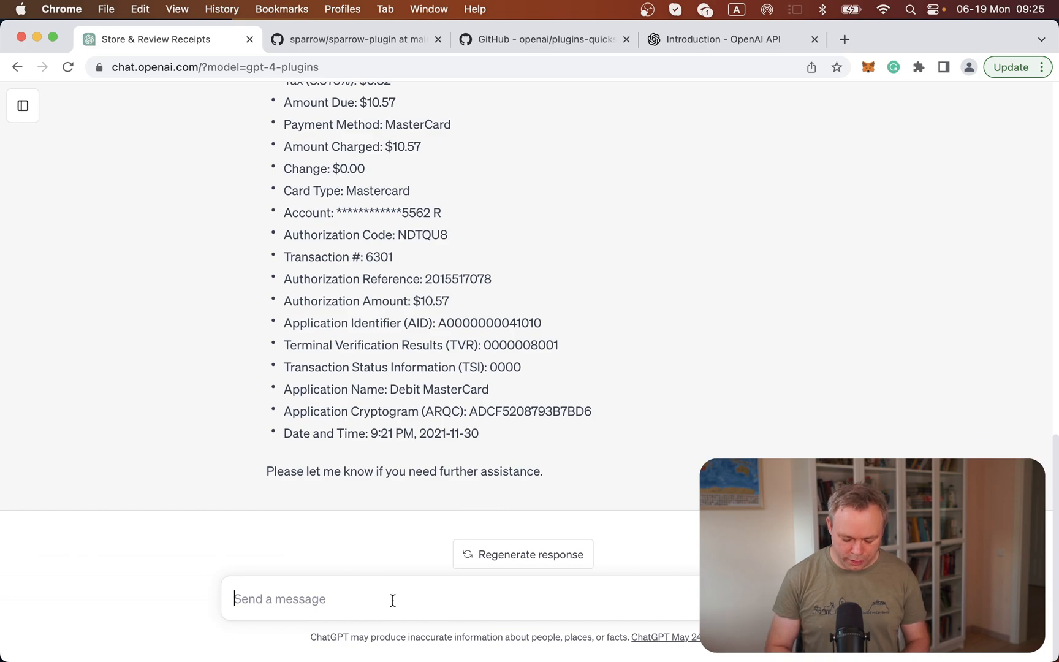
Ask ChatGPT 'thanks, can you show JSON for this data' about the receipt.
text(thanks, can you)
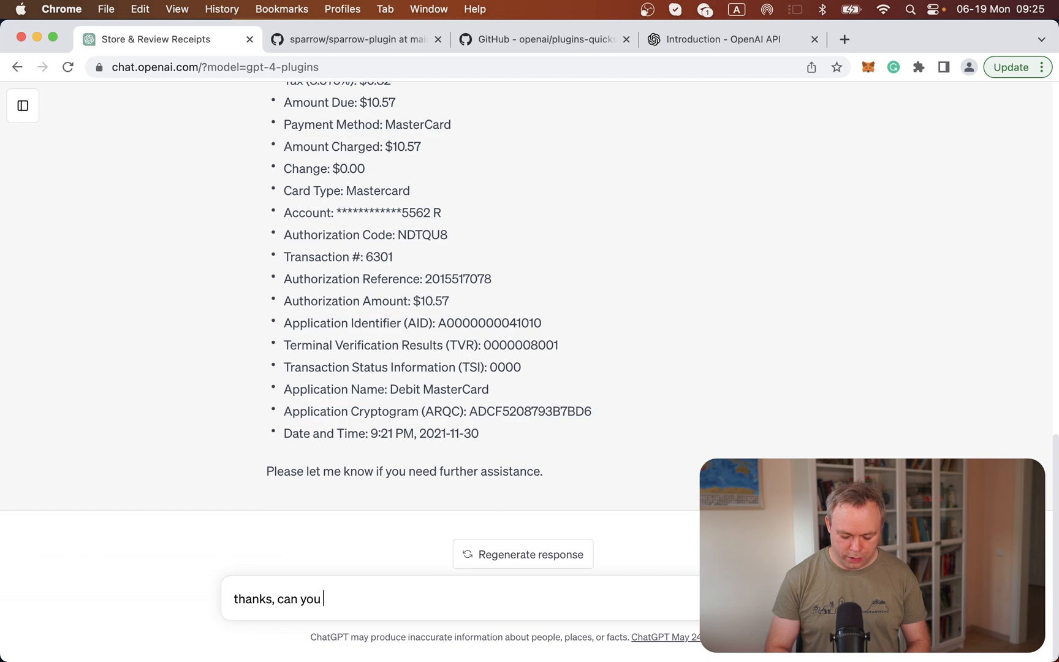
text(show JSON)
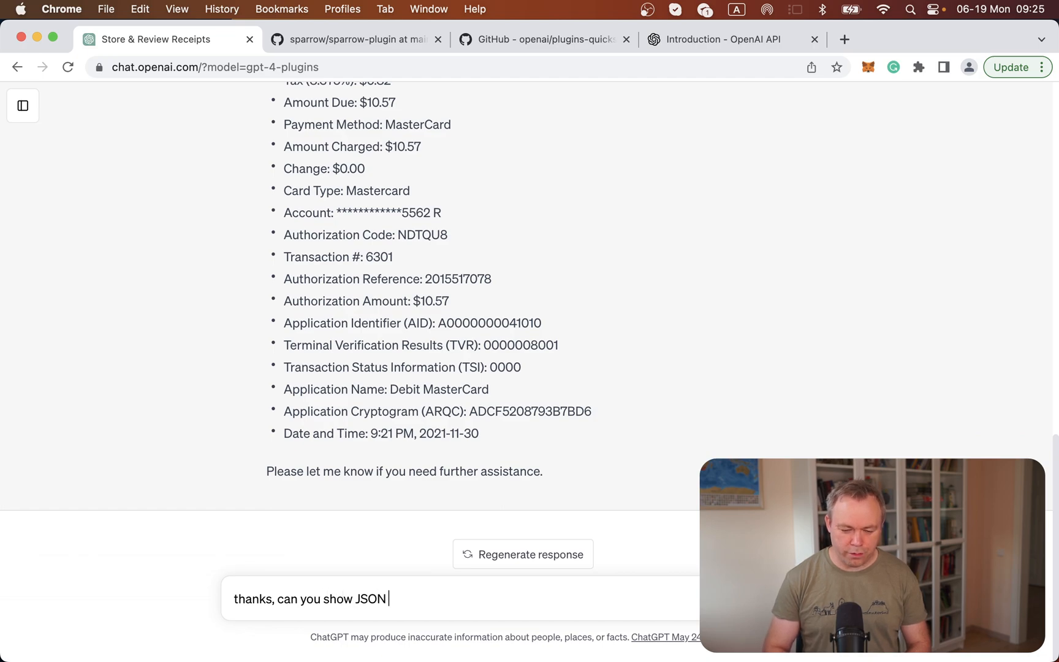
text(for this da)
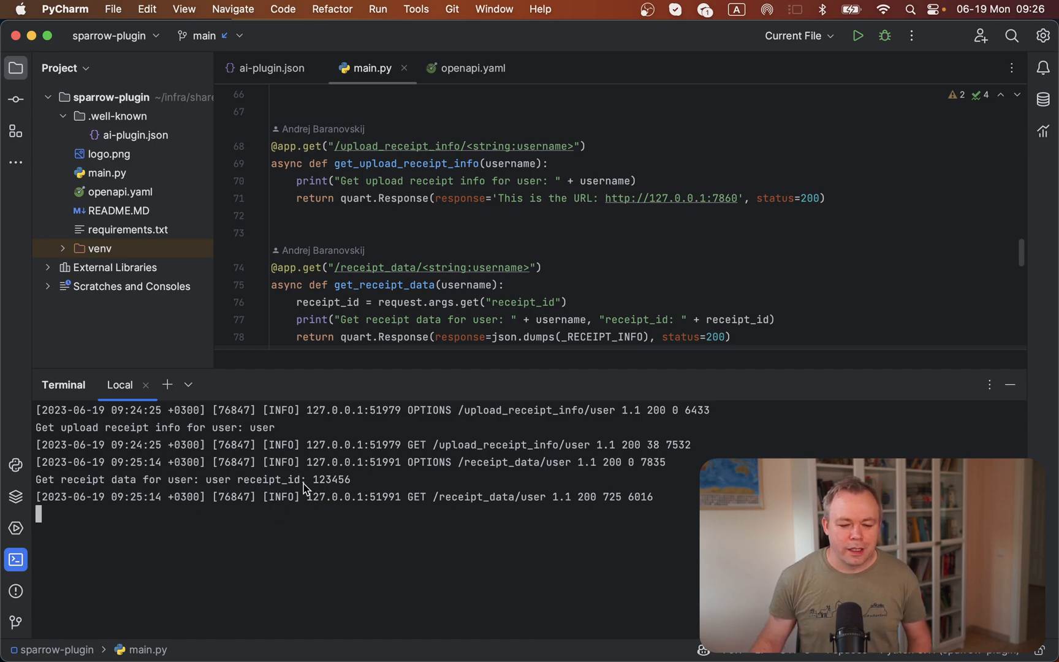
mouse_move(451, 328)
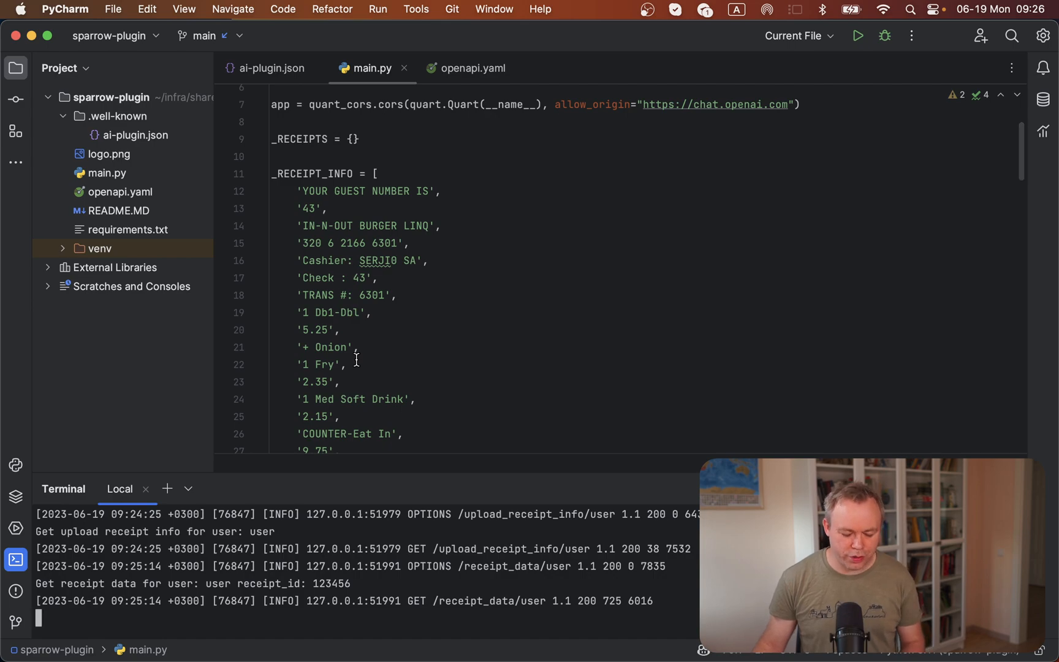
mouse_move(358, 364)
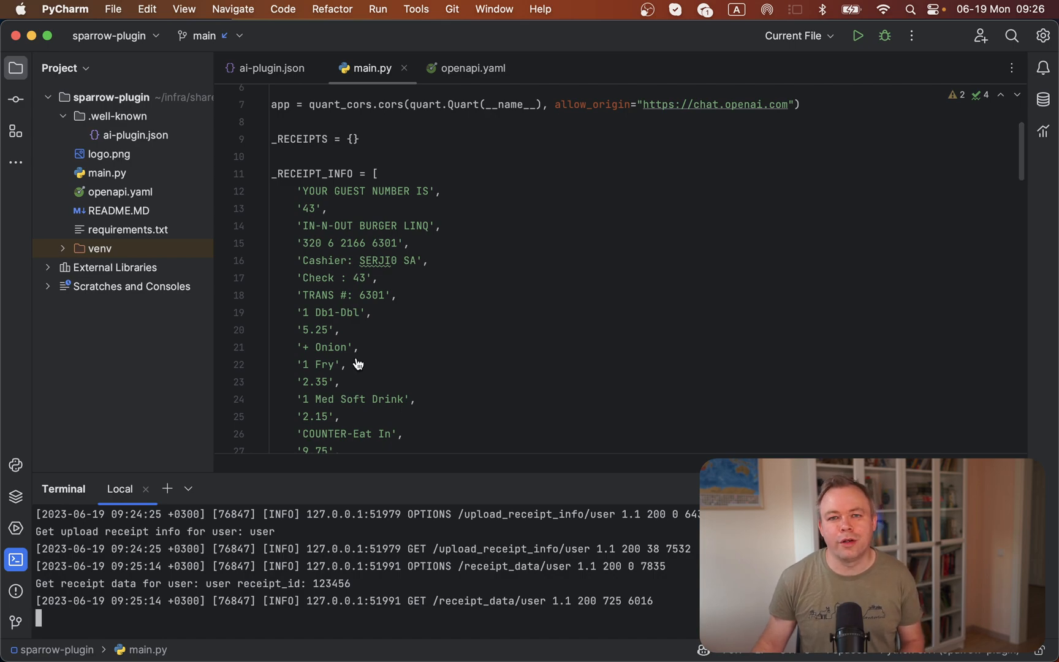